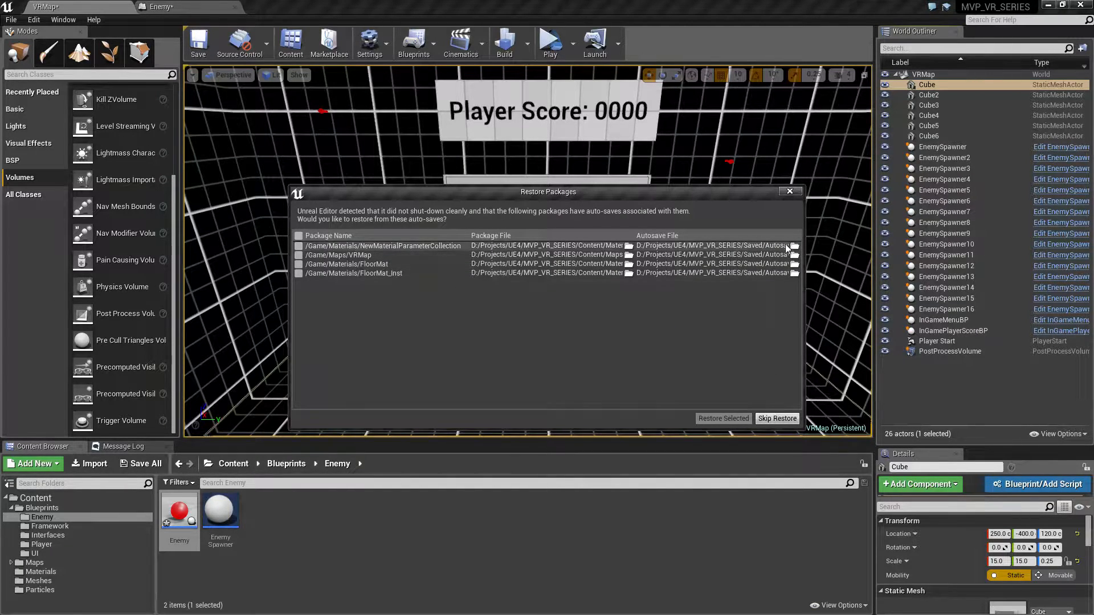
# Dismiss the Restore Packages prompt with Skip Restore, keeping the VR map level open.
pyautogui.click(776, 419)
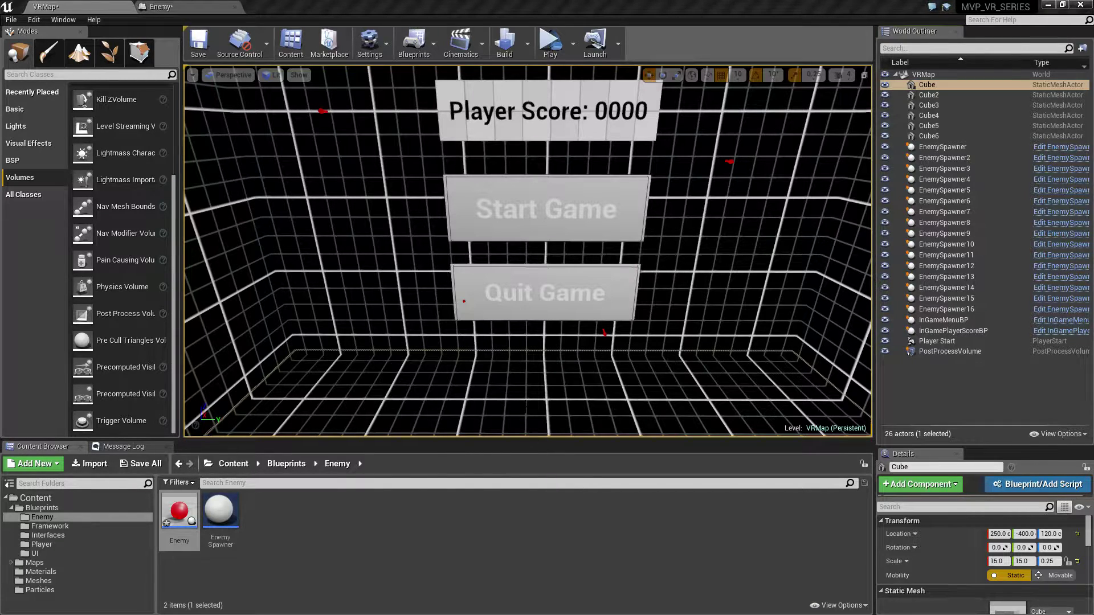
# Run a standalone game preview to check the score panel and menu, then end it.
pyautogui.click(550, 42)
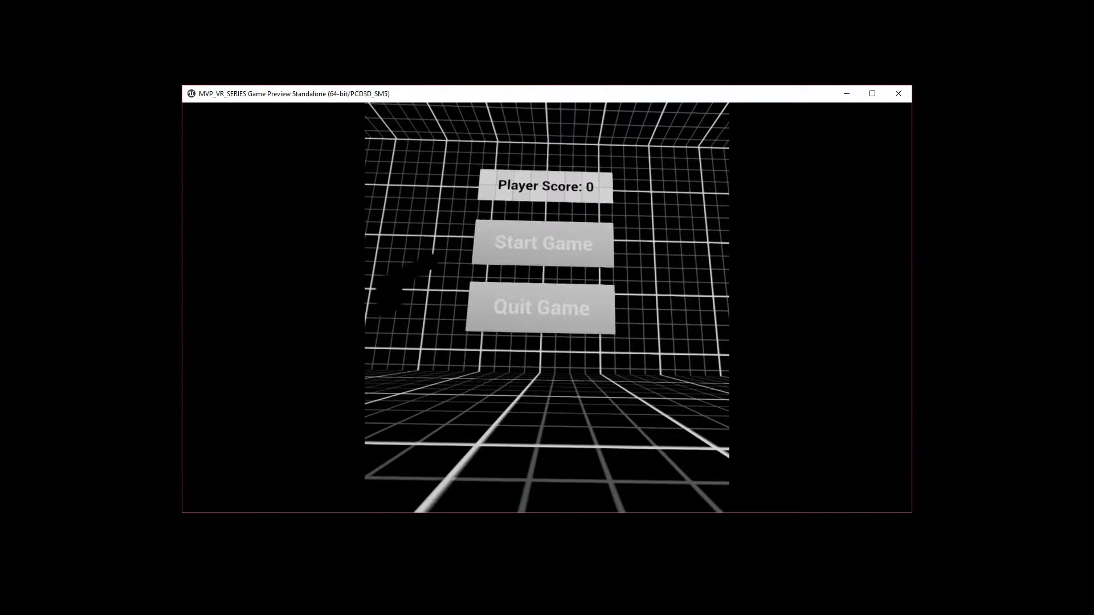
pyautogui.click(542, 242)
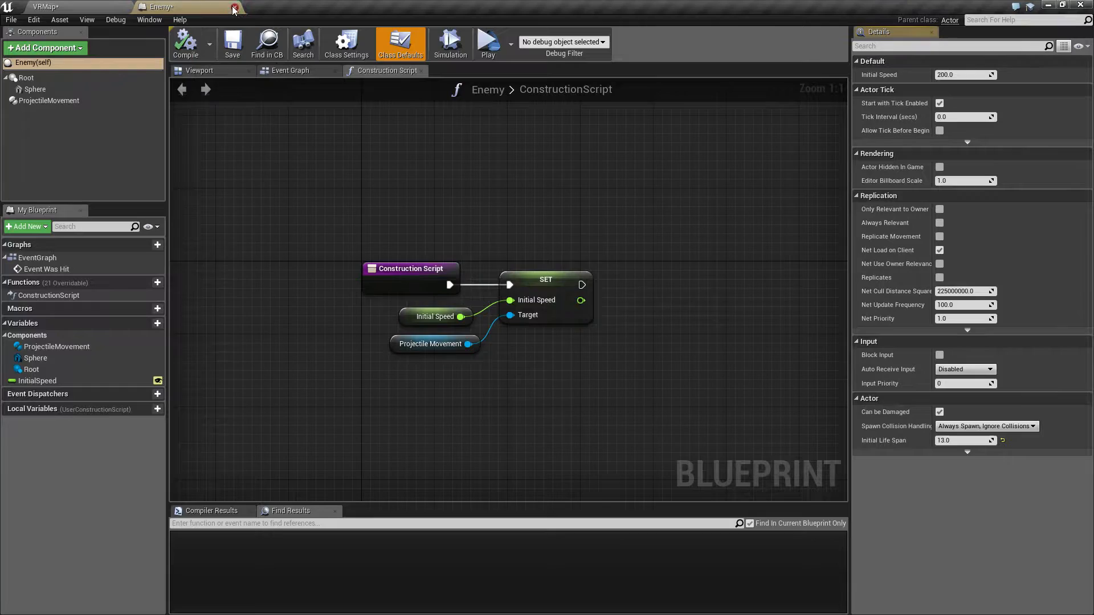
# Close the Enemy blueprint editor and go up to the top-level Content folder.
pyautogui.click(235, 7)
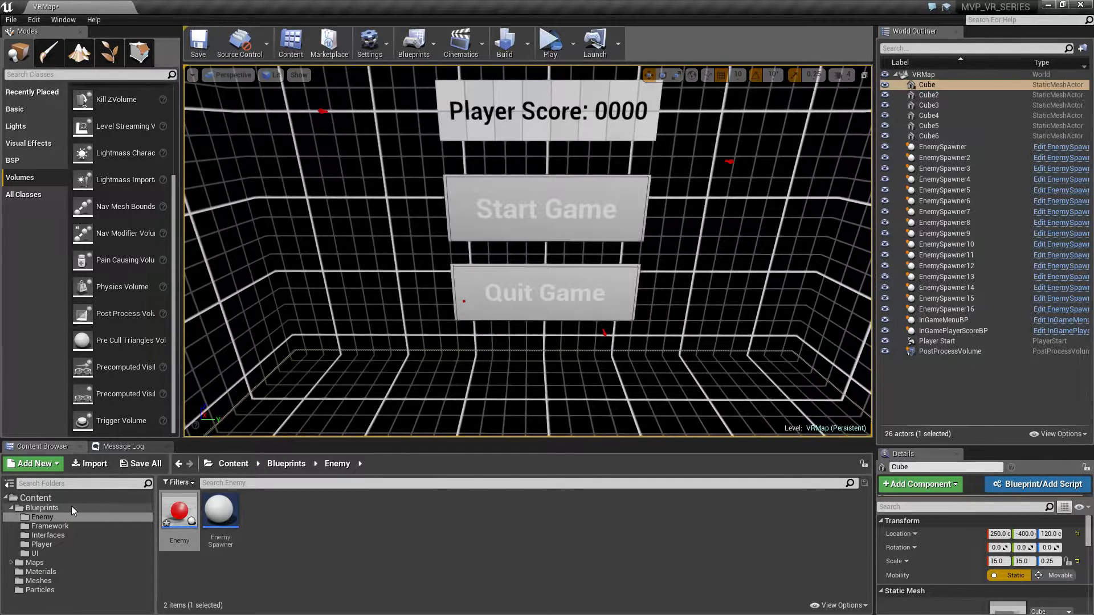
pyautogui.click(35, 498)
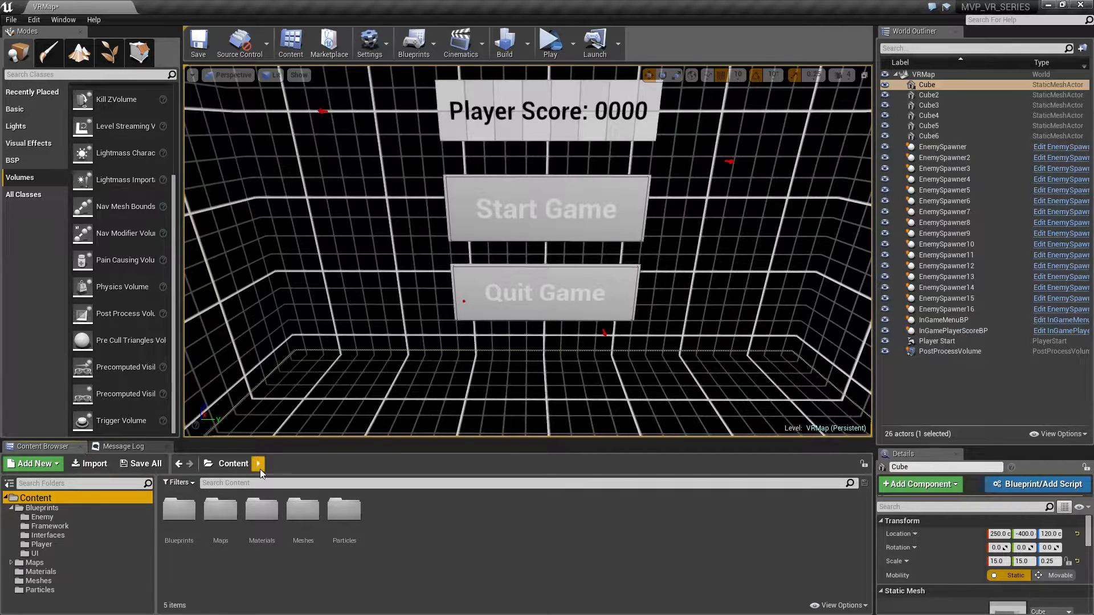
# Bring up Project Settings at the project description page.
pyautogui.click(42, 517)
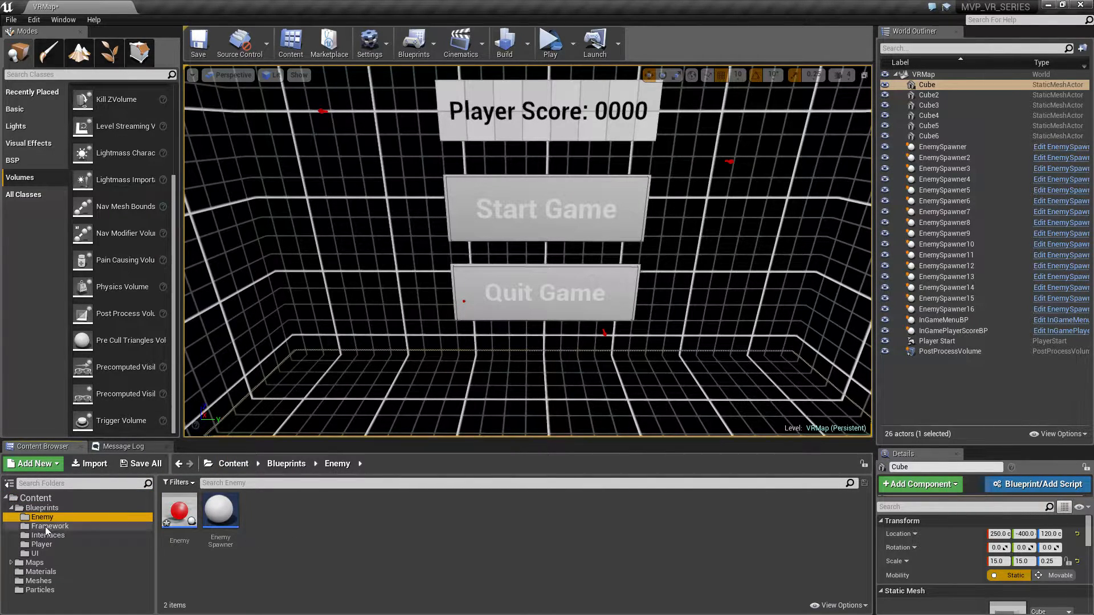
pyautogui.click(47, 535)
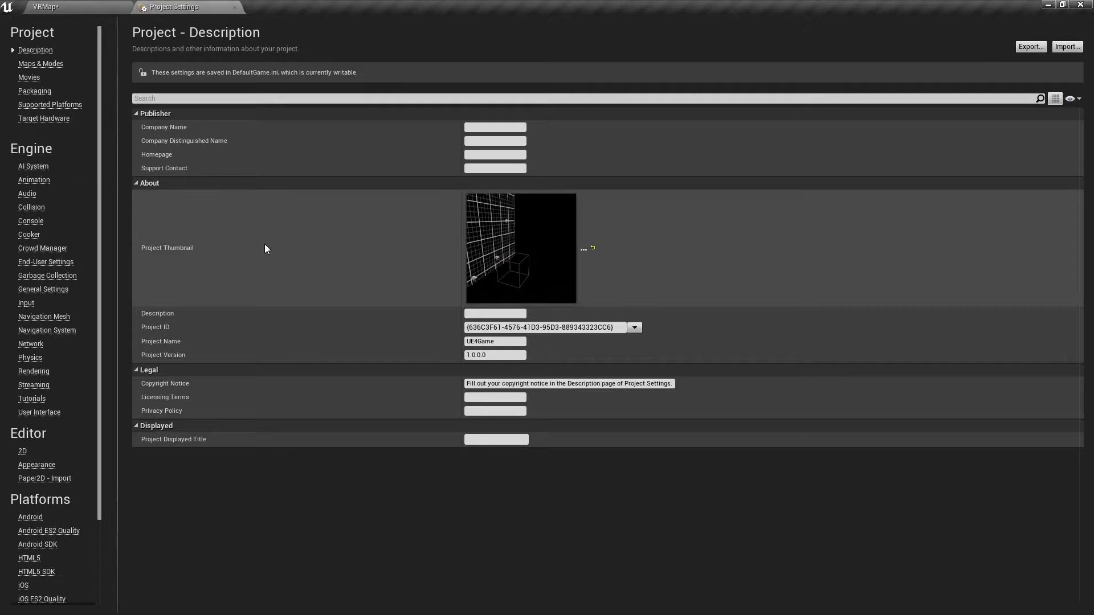
pyautogui.moveTo(178, 272)
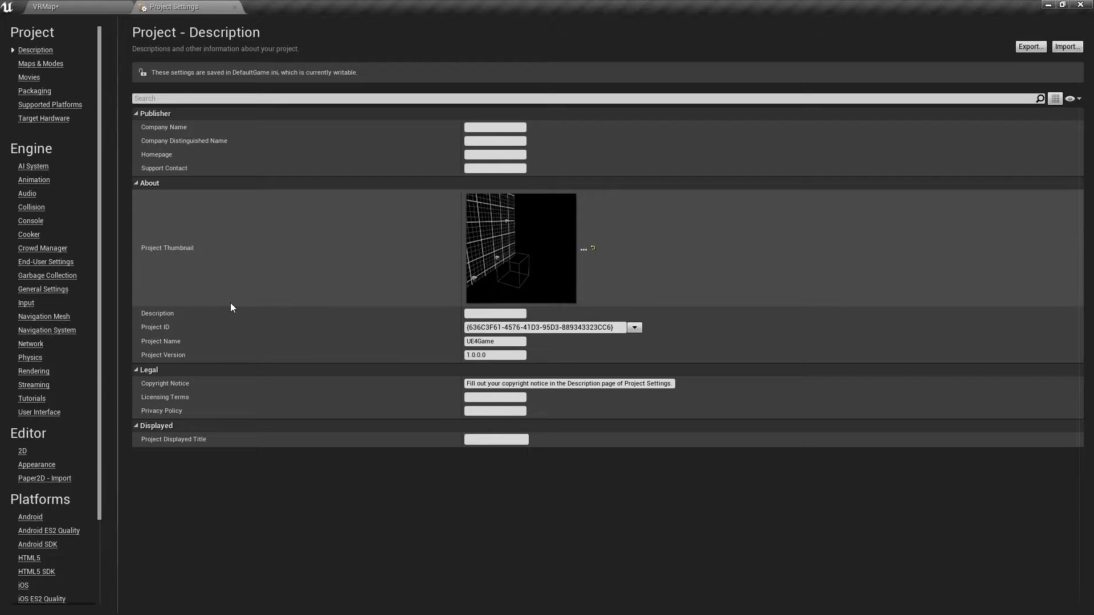
pyautogui.moveTo(33, 370)
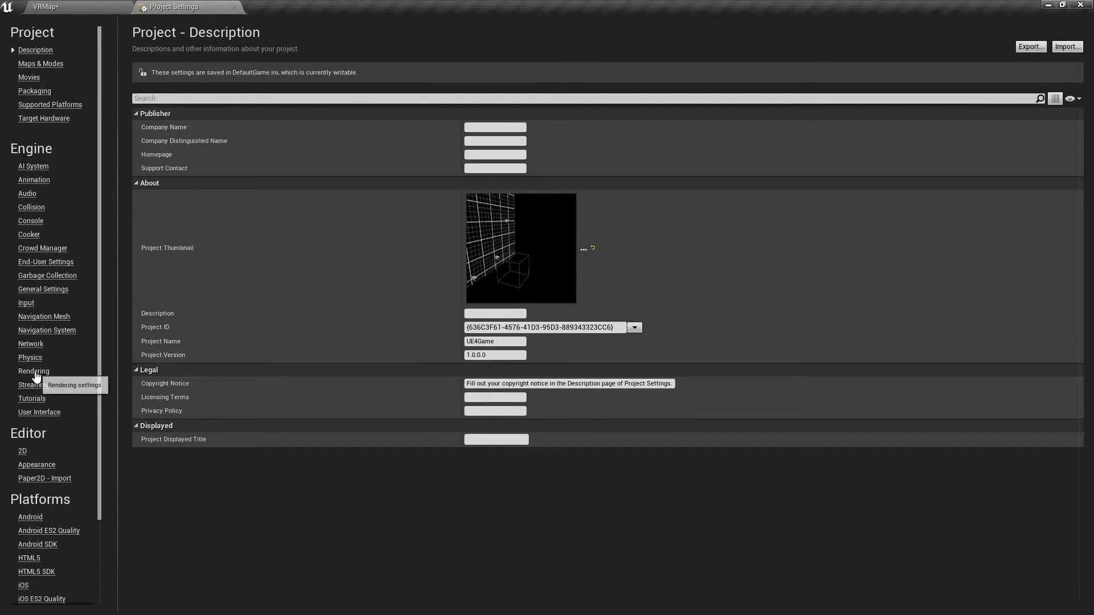
# In Engine > Rendering settings, enable Instanced Stereo rendering for VR.
pyautogui.click(33, 372)
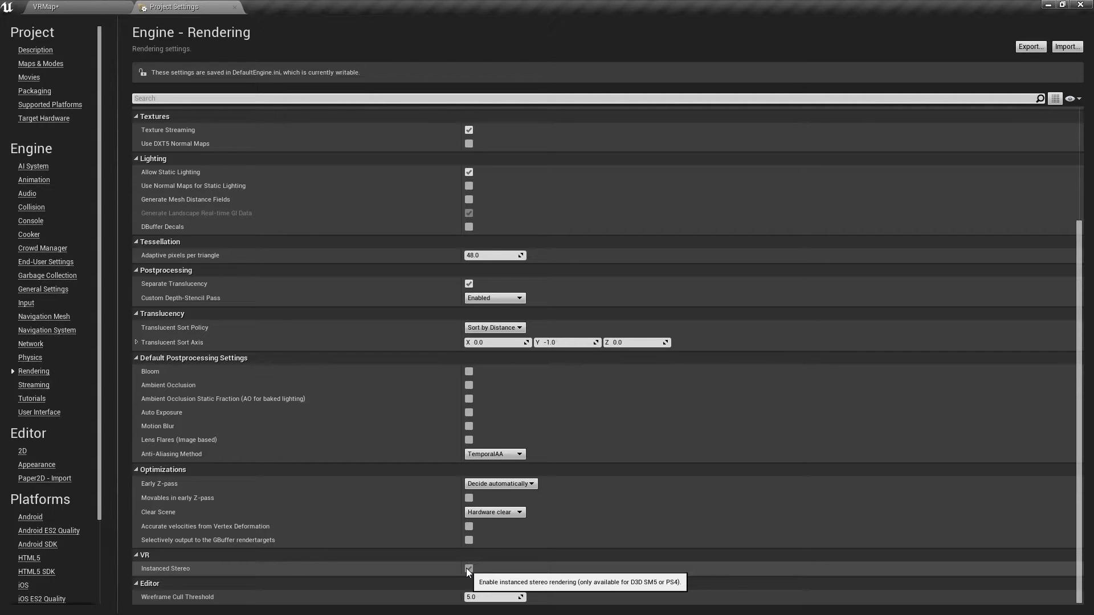
pyautogui.click(468, 568)
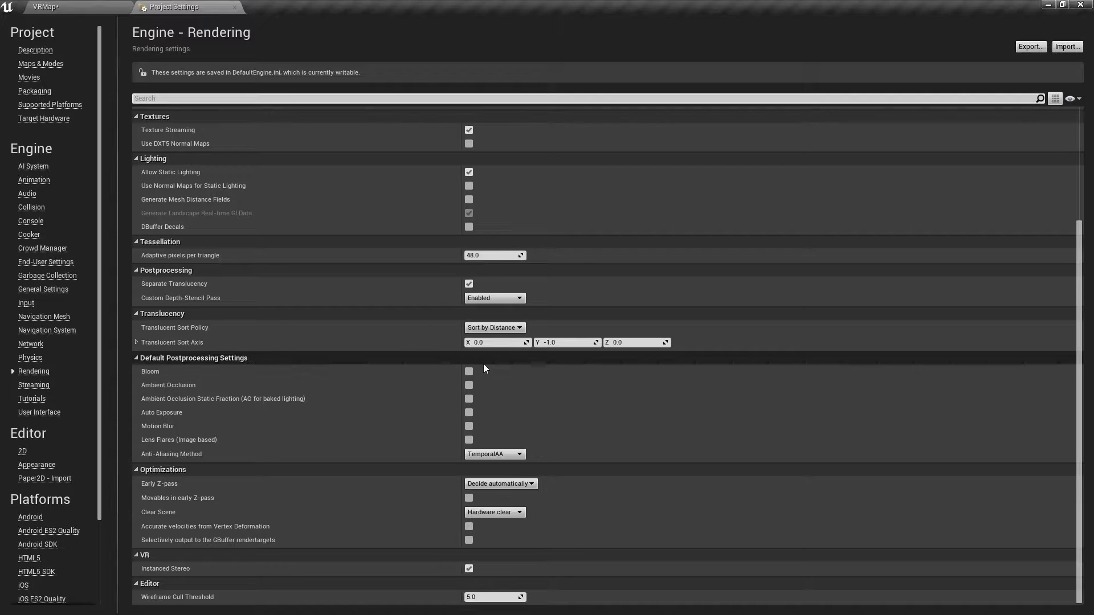
pyautogui.moveTo(469, 385)
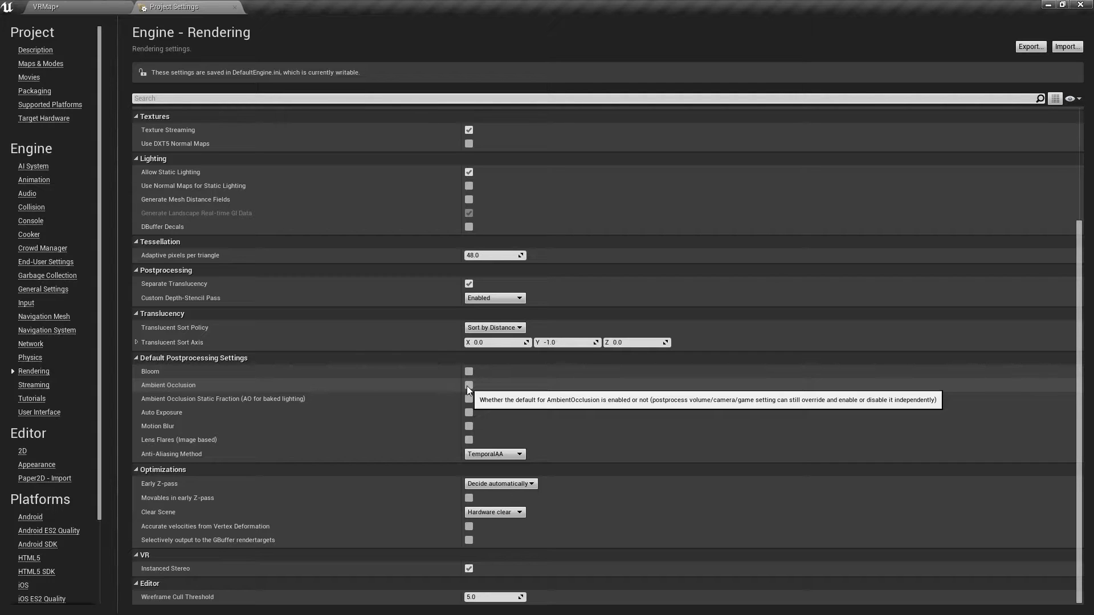
pyautogui.moveTo(470, 402)
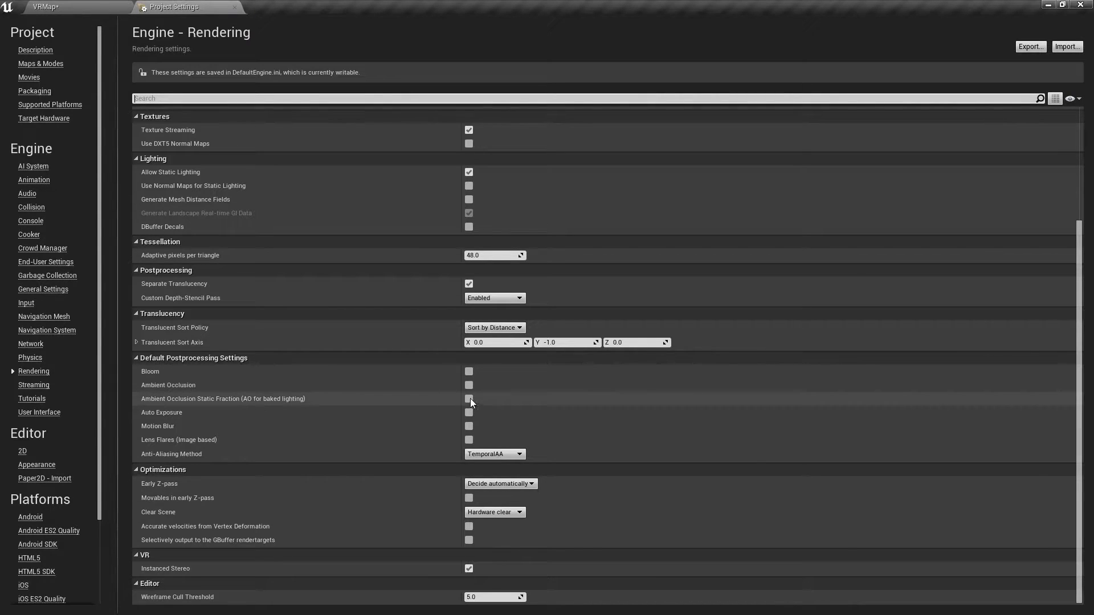
pyautogui.moveTo(468, 413)
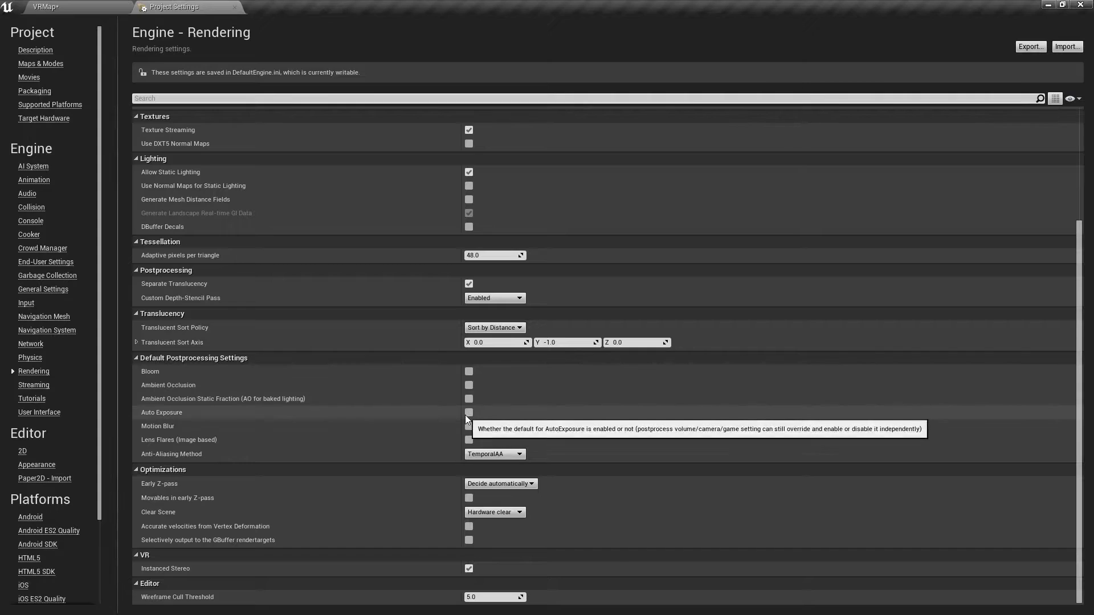
pyautogui.moveTo(468, 426)
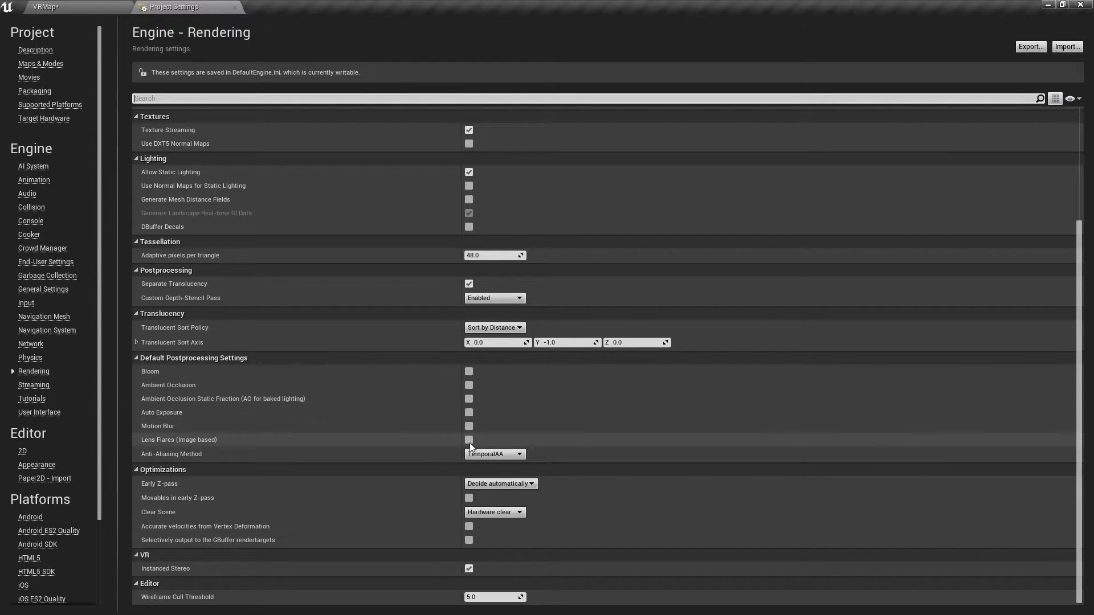
pyautogui.moveTo(469, 440)
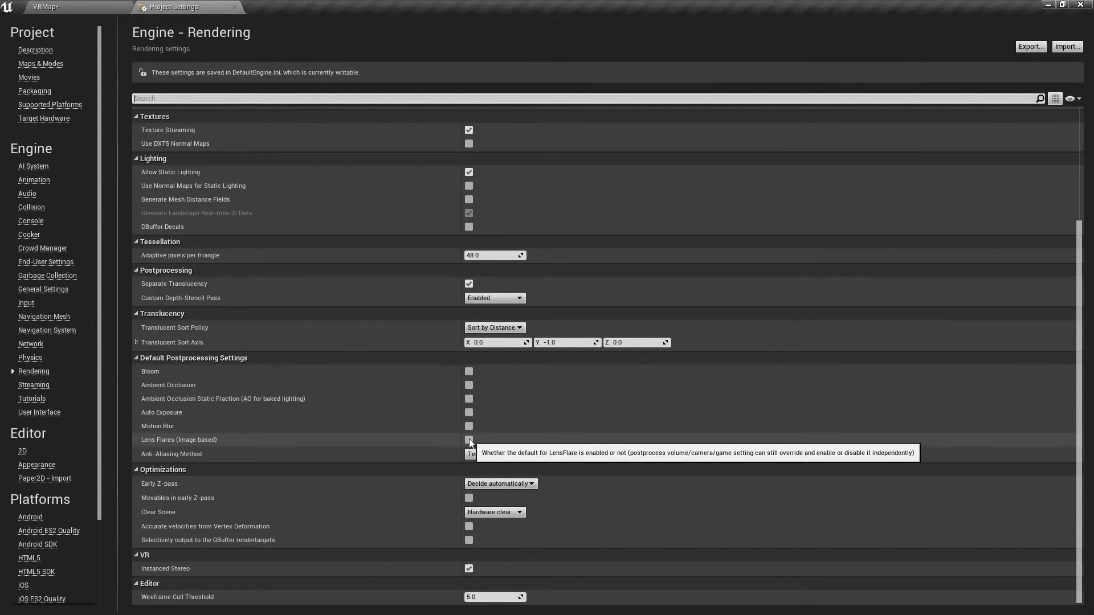
pyautogui.moveTo(471, 412)
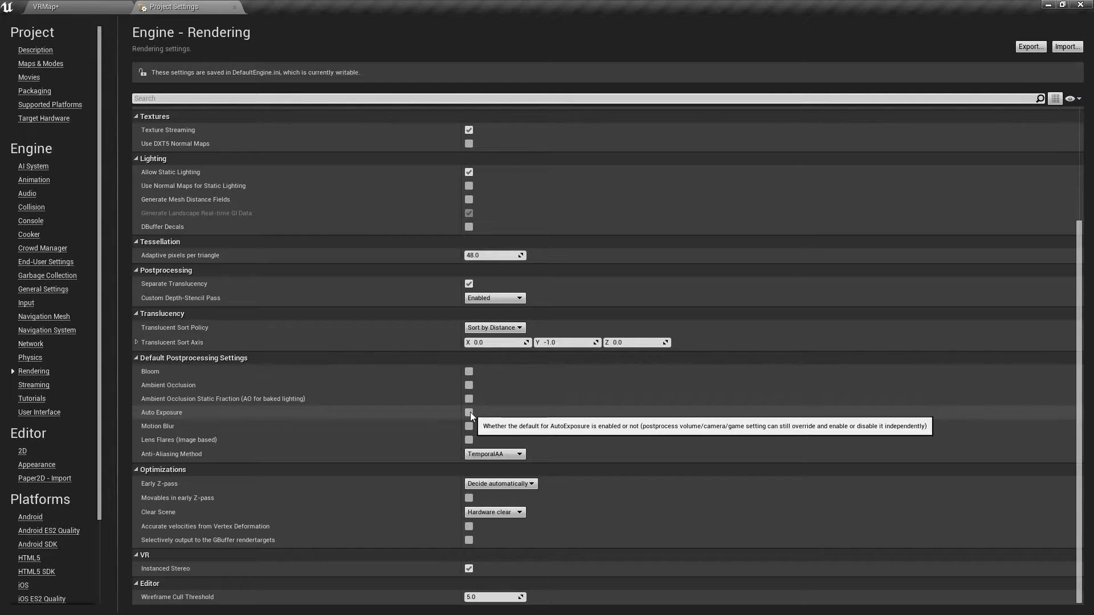
pyautogui.moveTo(493, 455)
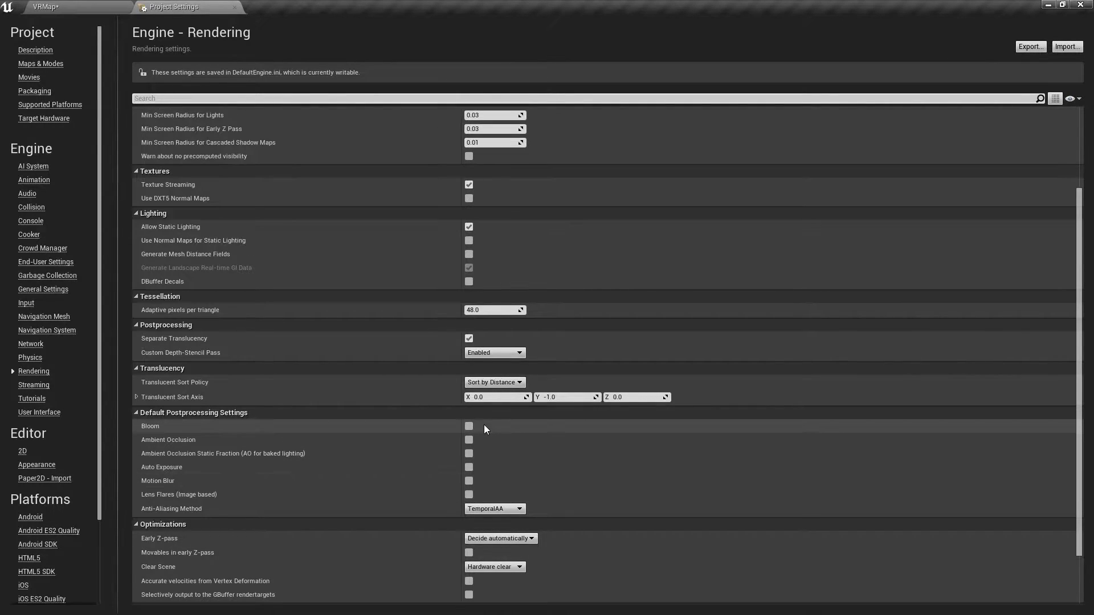
# Back in VRMap, select the PostProcessVolume and review its Details with FXAA anti-aliasing.
pyautogui.click(46, 7)
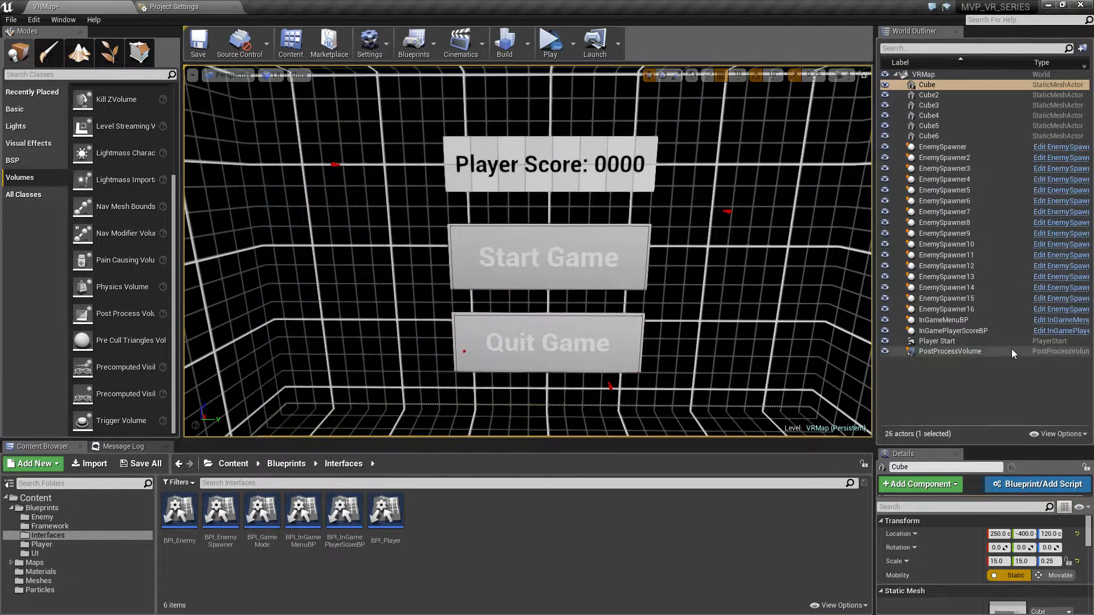
pyautogui.click(949, 351)
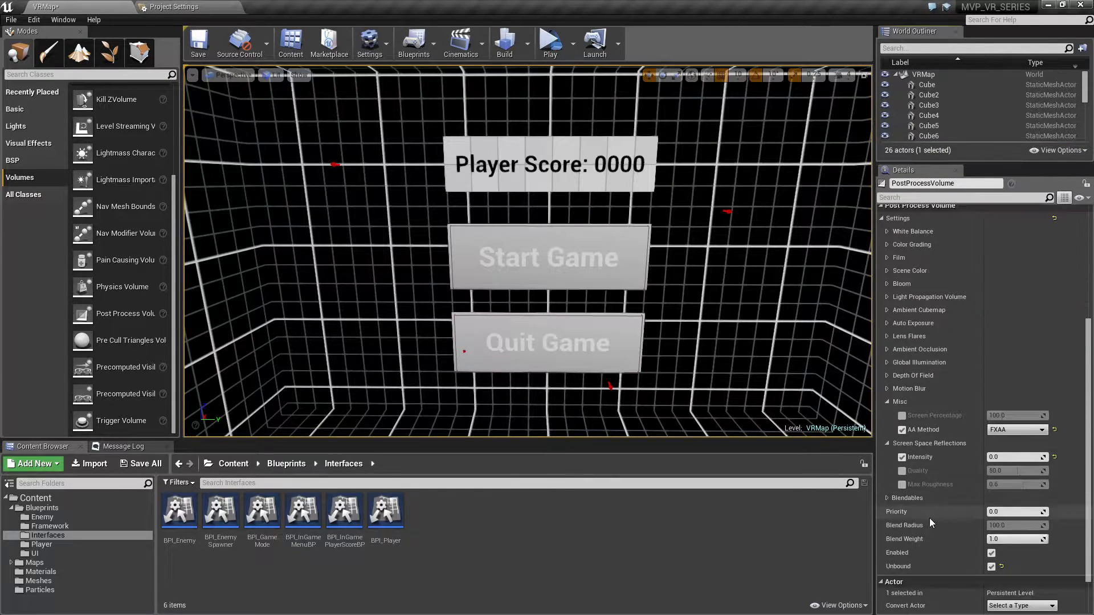
pyautogui.moveTo(917, 457)
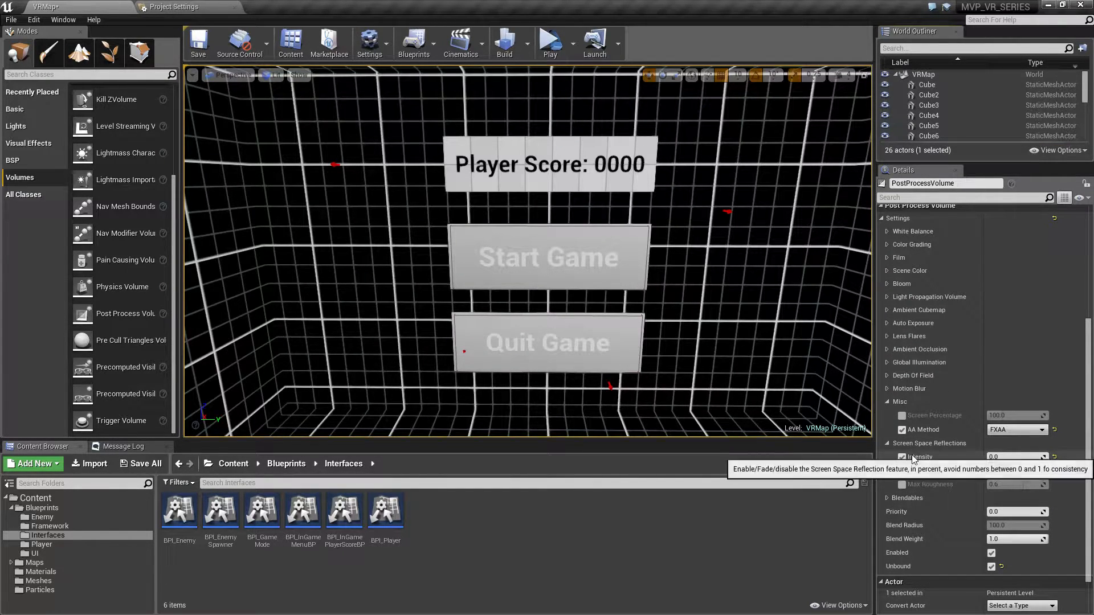
pyautogui.scroll(-3)
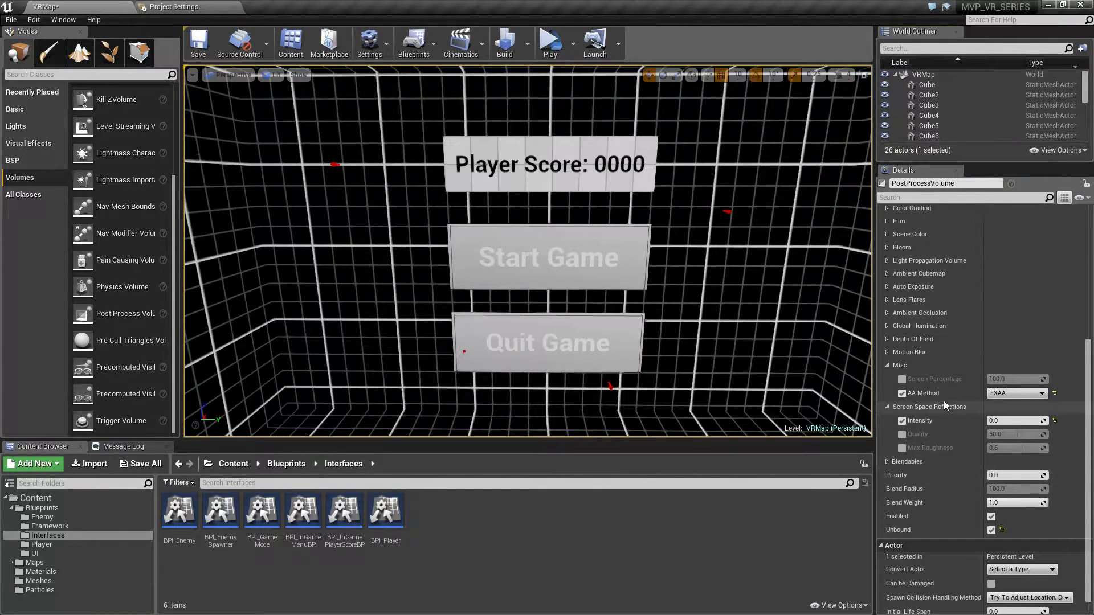
pyautogui.moveTo(1015, 393)
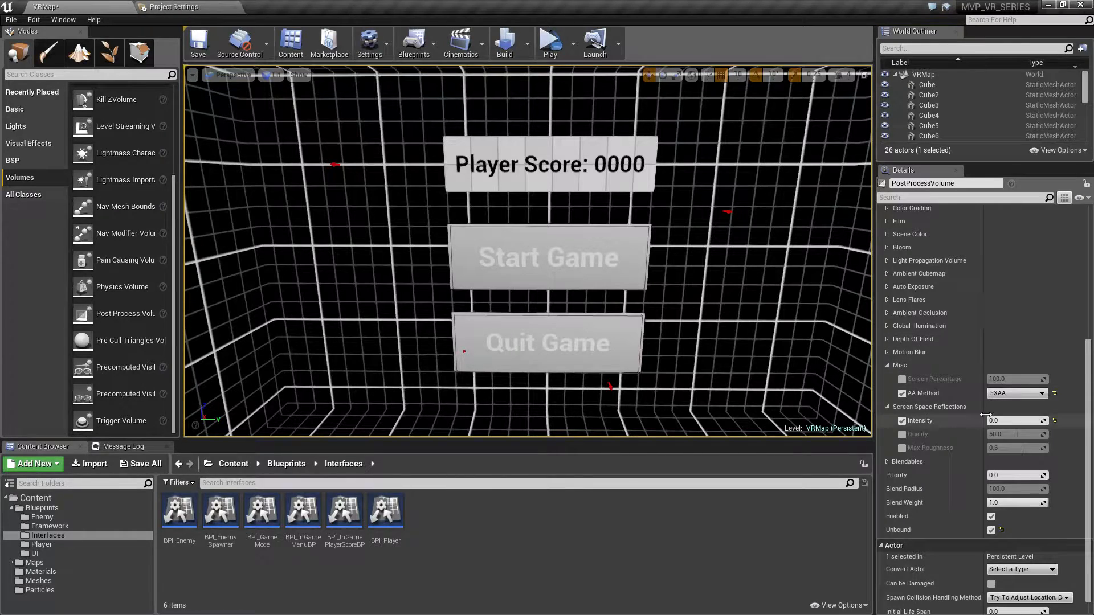
pyautogui.scroll(3)
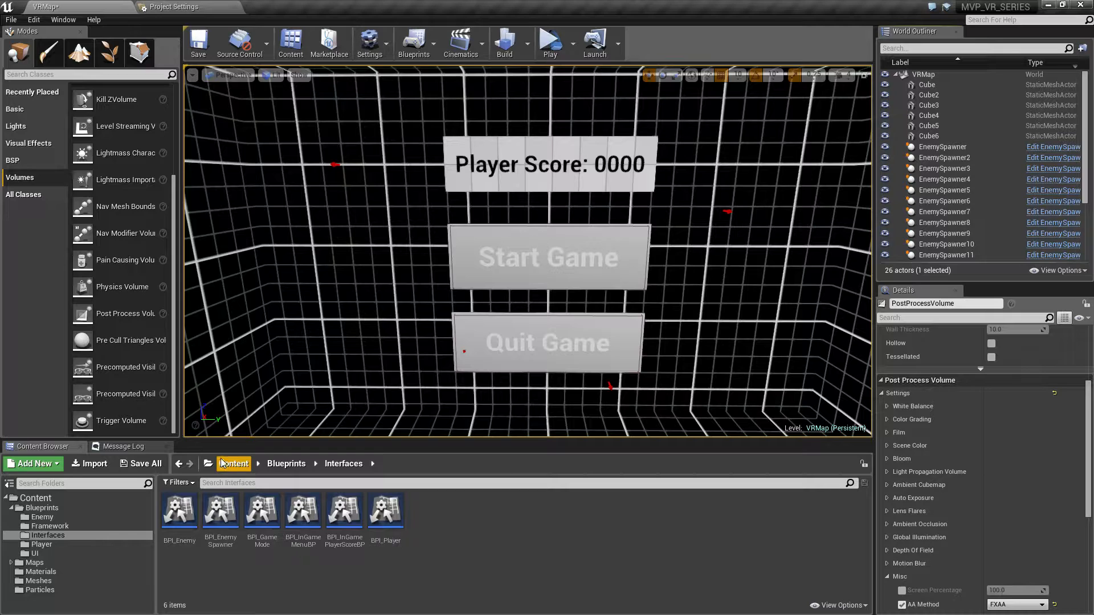
# Browse to the Player blueprints folder and open the Player blueprint.
pyautogui.click(32, 553)
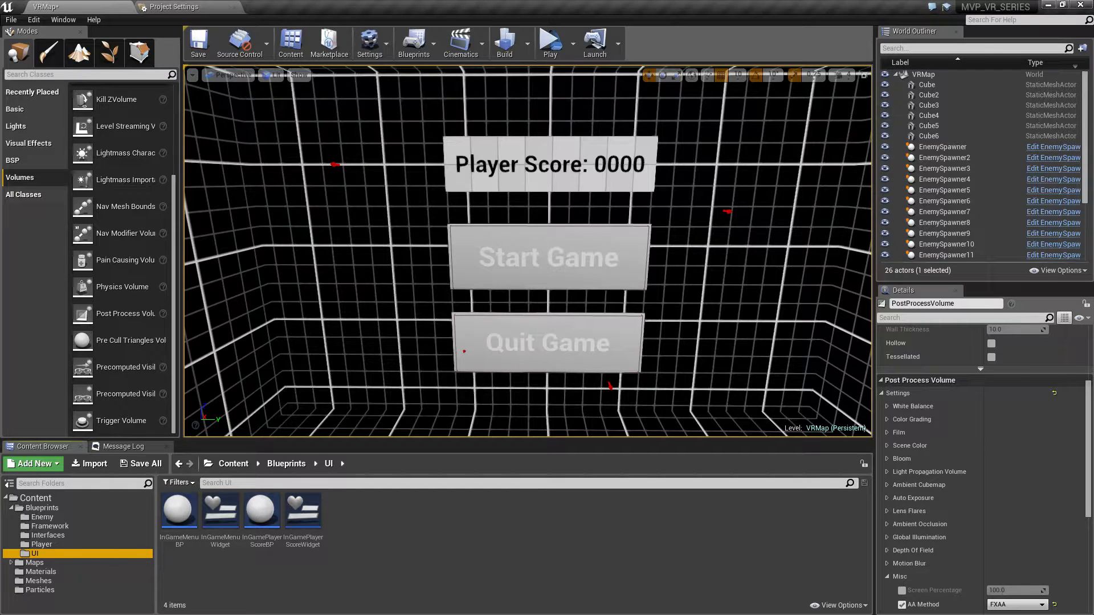
pyautogui.click(42, 545)
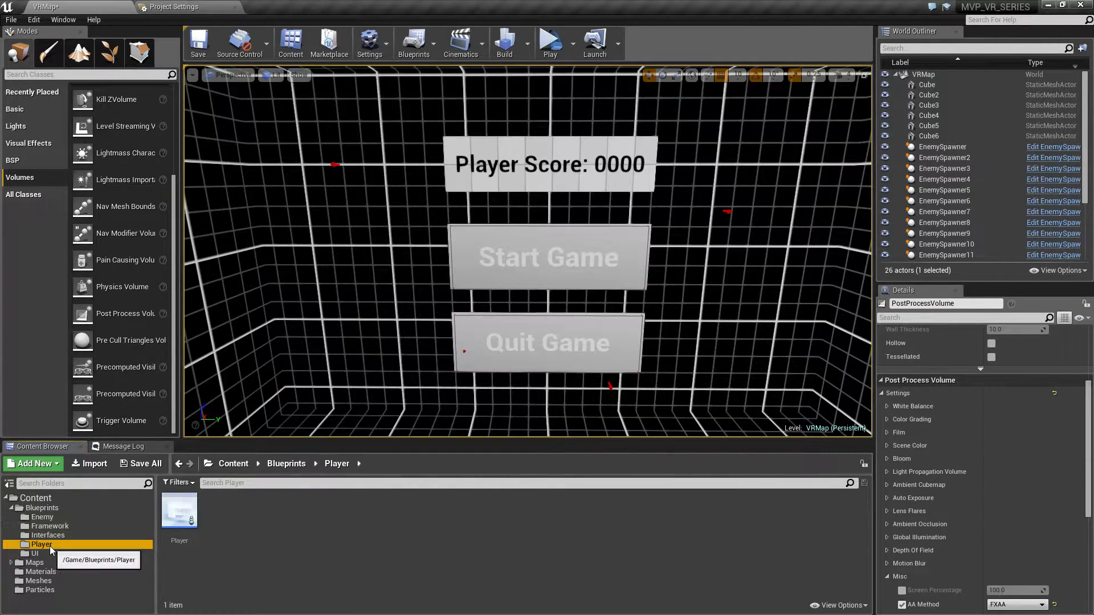
pyautogui.doubleClick(178, 509)
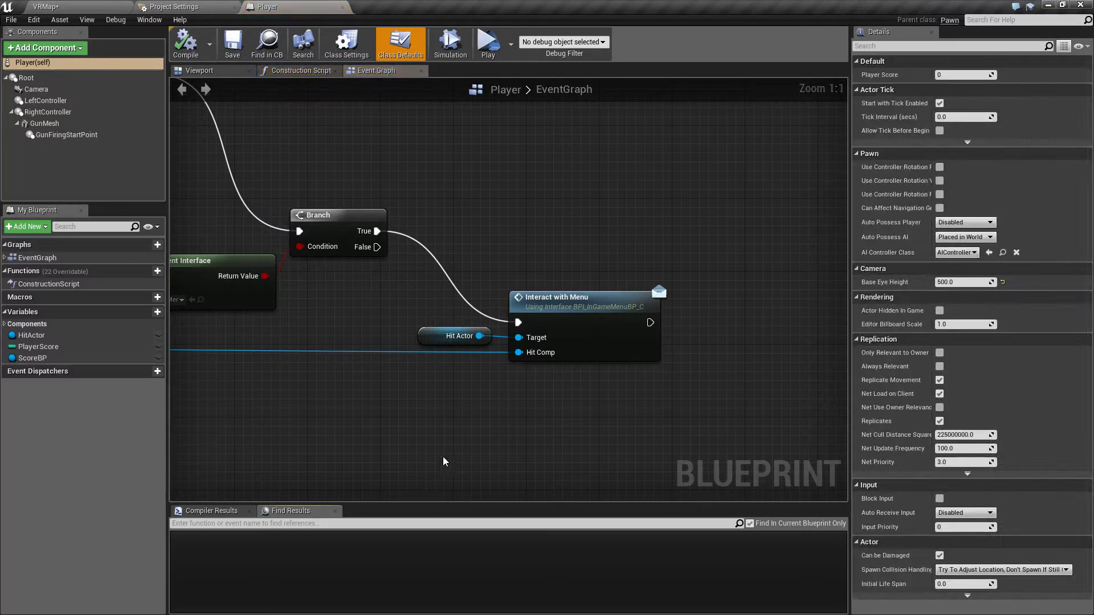
# In the Player viewport, add a Widget component attached under the Camera.
pyautogui.click(200, 71)
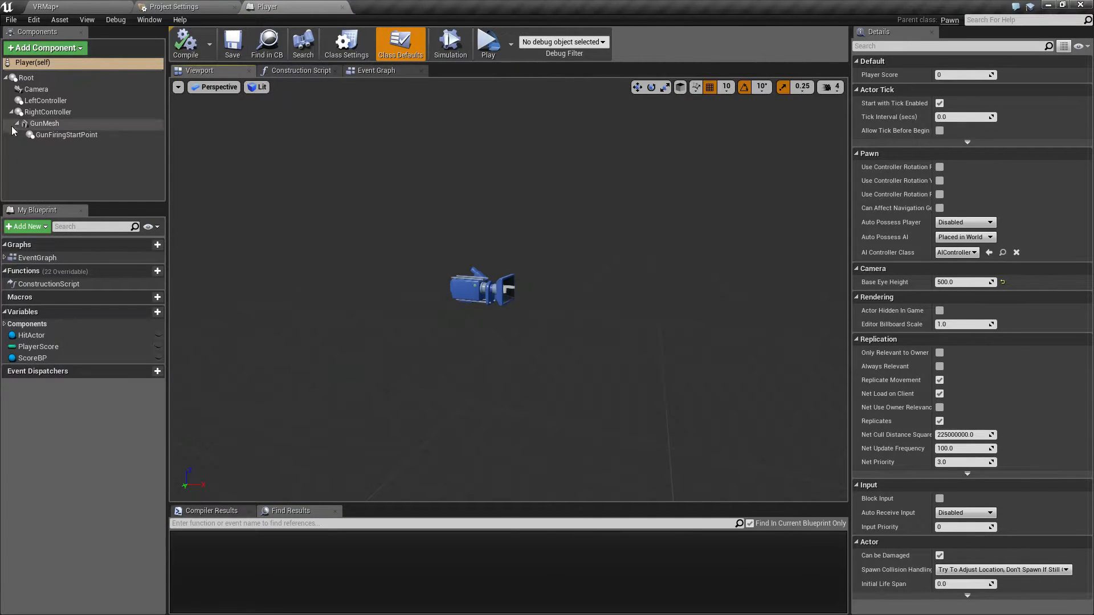
pyautogui.rightClick(35, 89)
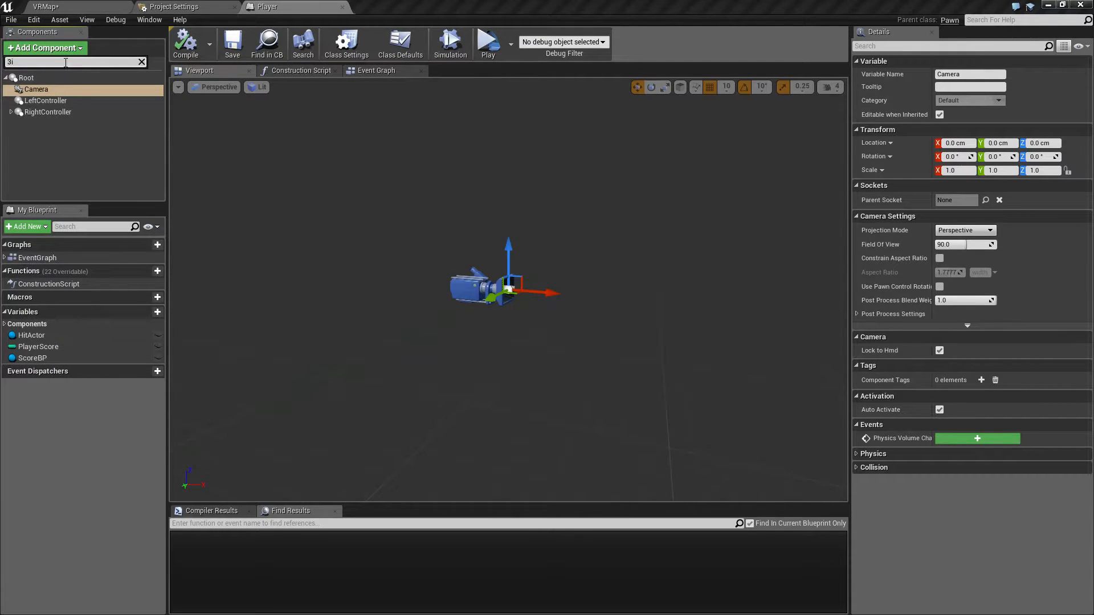
pyautogui.write('wid')
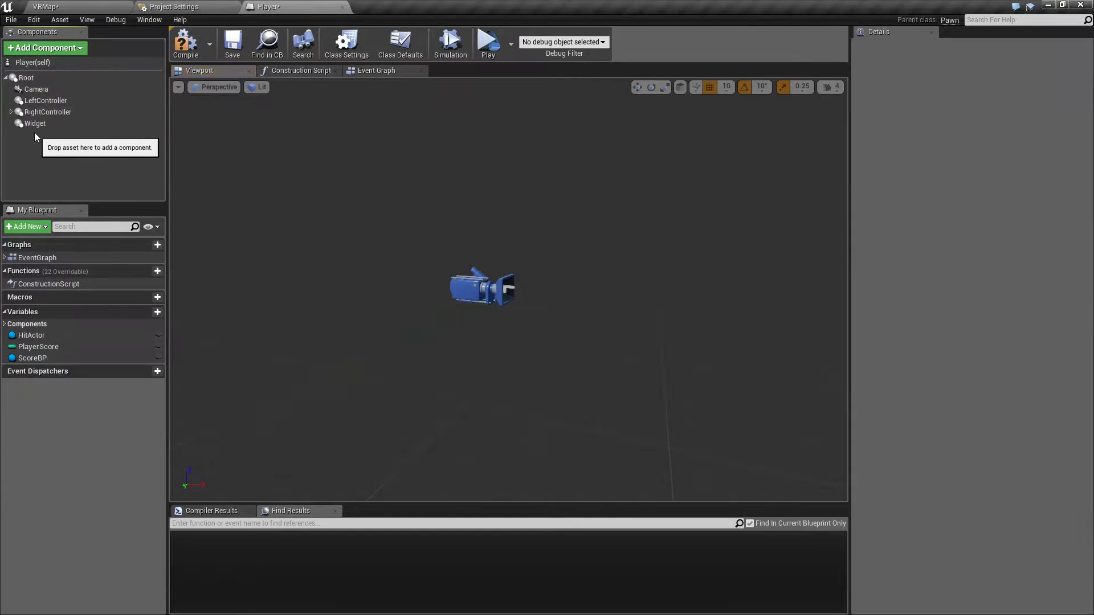
pyautogui.click(36, 100)
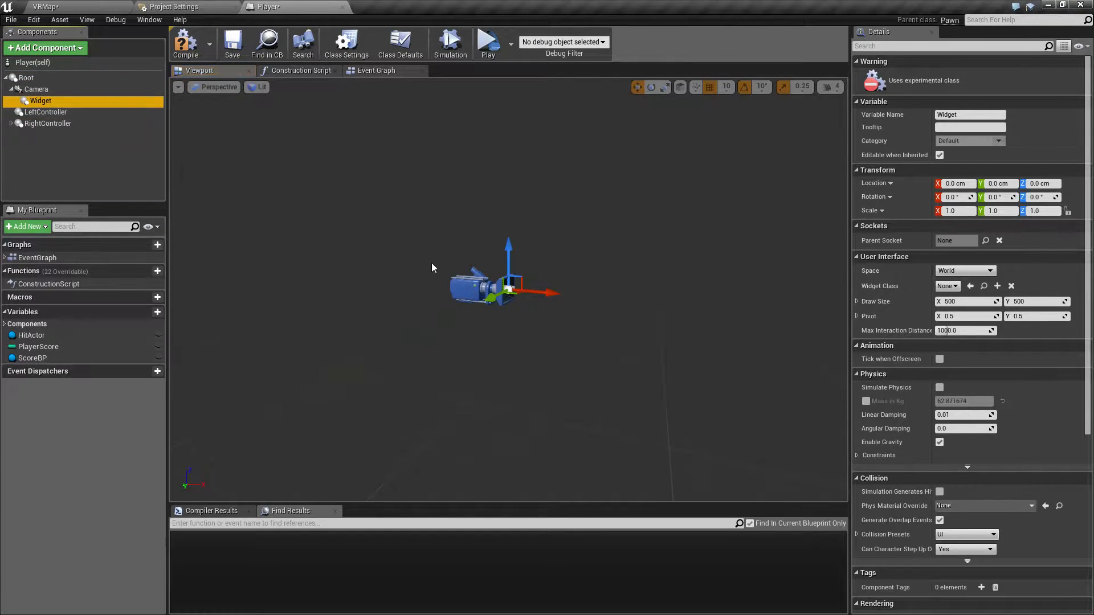
pyautogui.moveTo(548, 293)
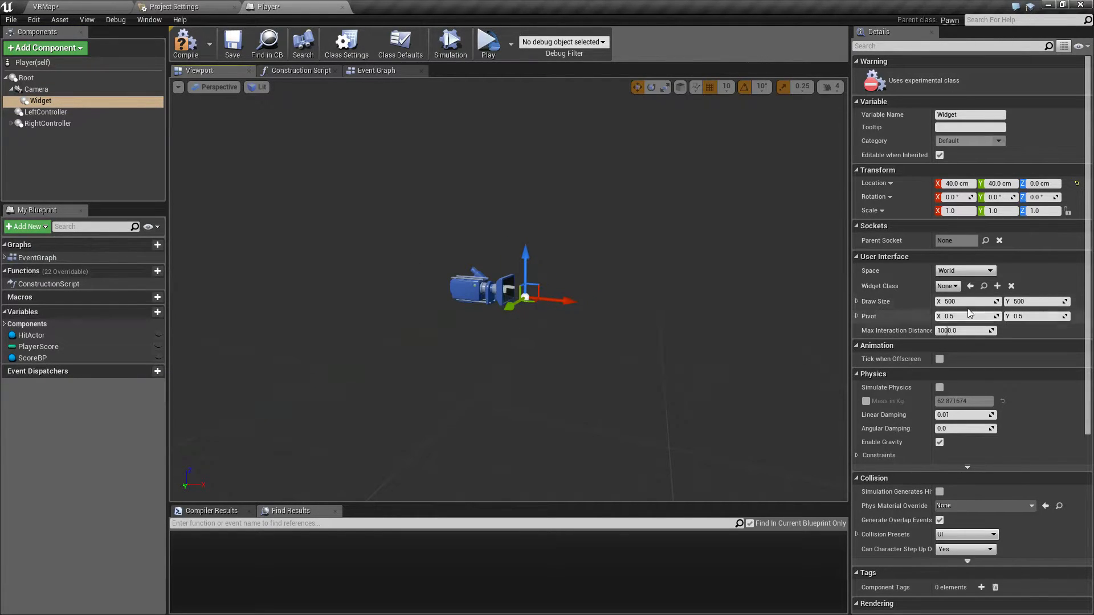
# Set the widget class to InGamePlayerScoreWidget, scale 0.1, rotation Z -179.99, location 40, 0, -30, and launch a preview.
pyautogui.click(947, 286)
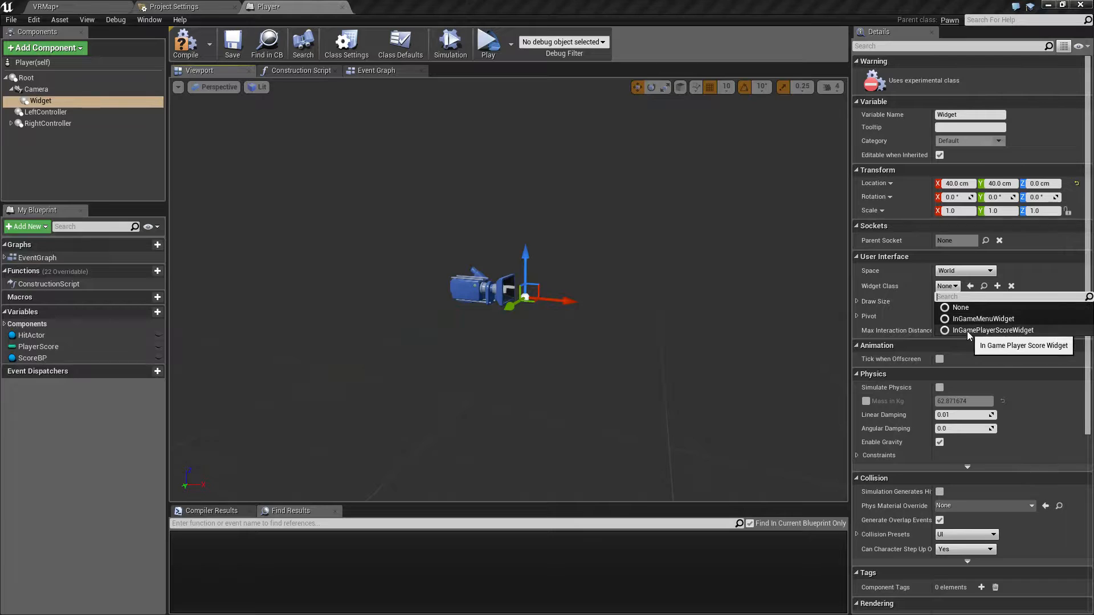
pyautogui.click(992, 331)
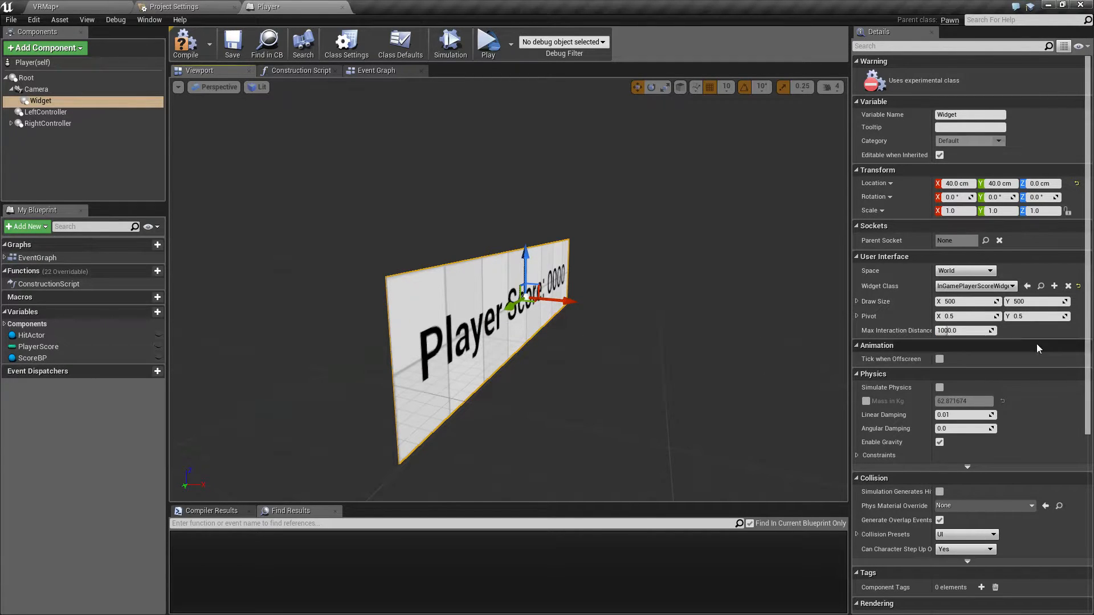
pyautogui.click(41, 101)
pyautogui.write('0.1')
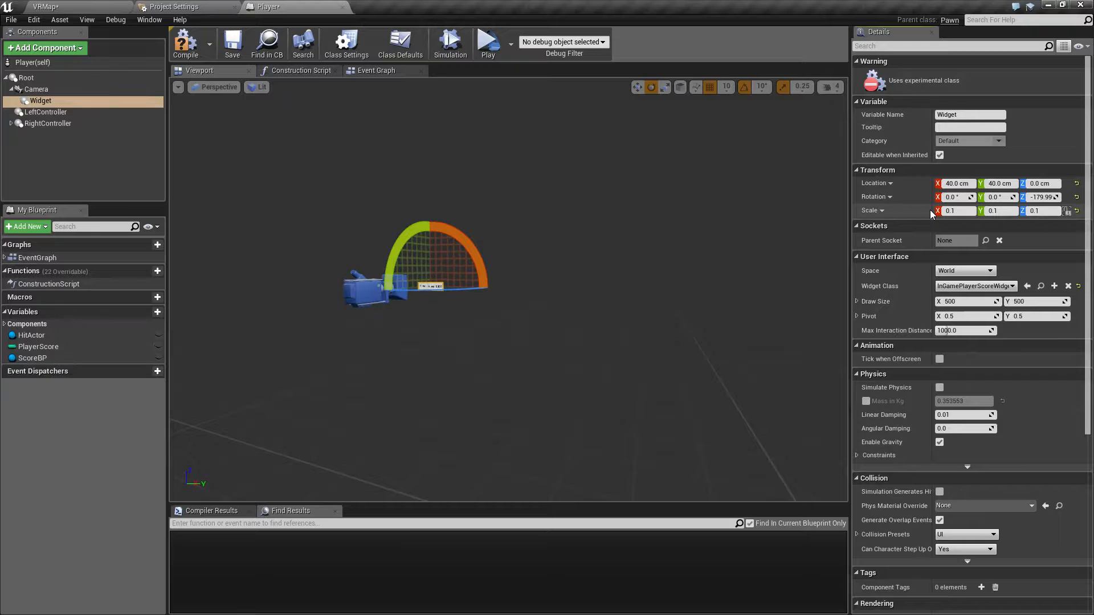
pyautogui.click(486, 39)
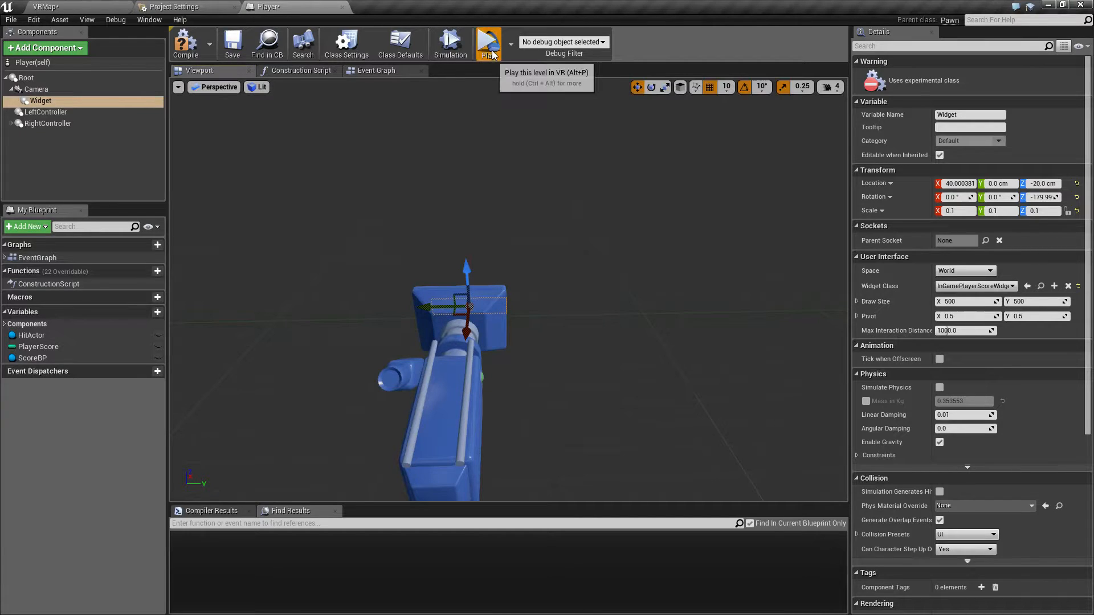
pyautogui.moveTo(471, 256)
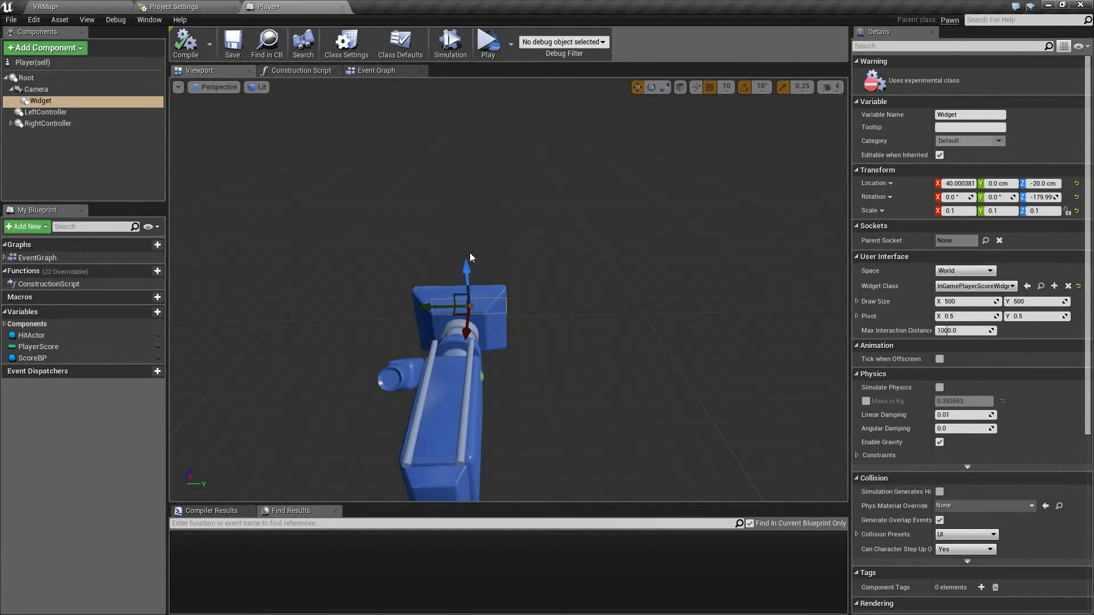
pyautogui.click(488, 38)
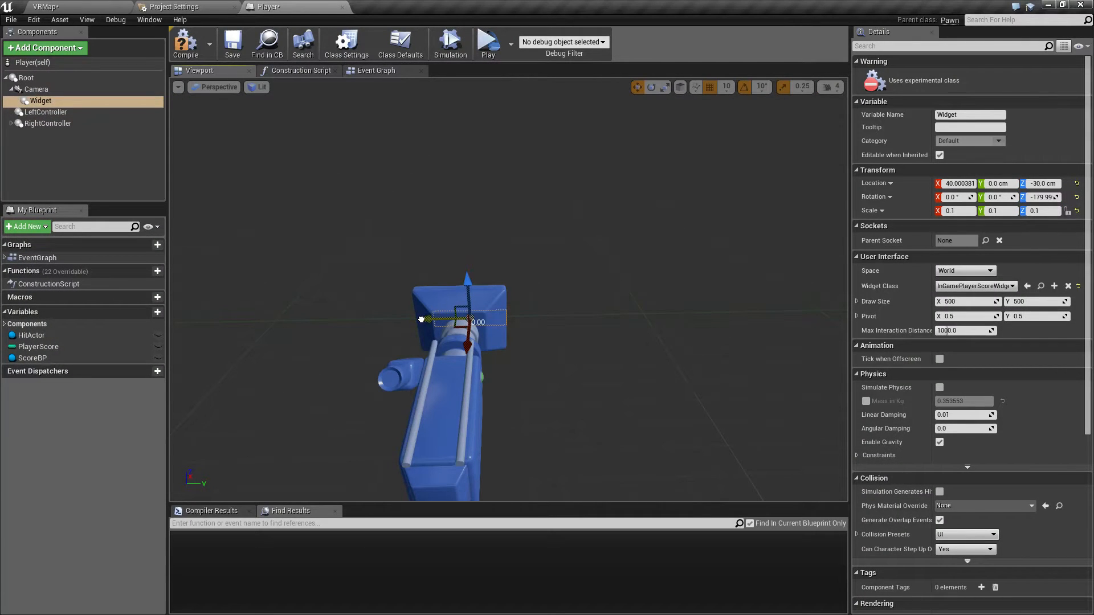
pyautogui.click(486, 44)
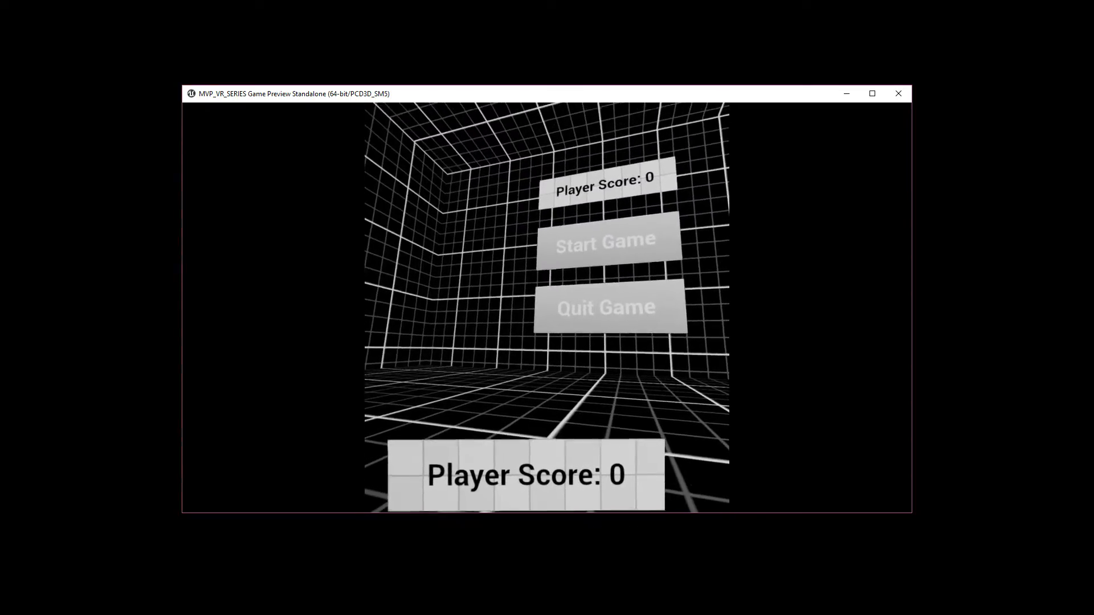
# Close the standalone preview and nudge the score widget's Location Y to -10.
pyautogui.click(898, 93)
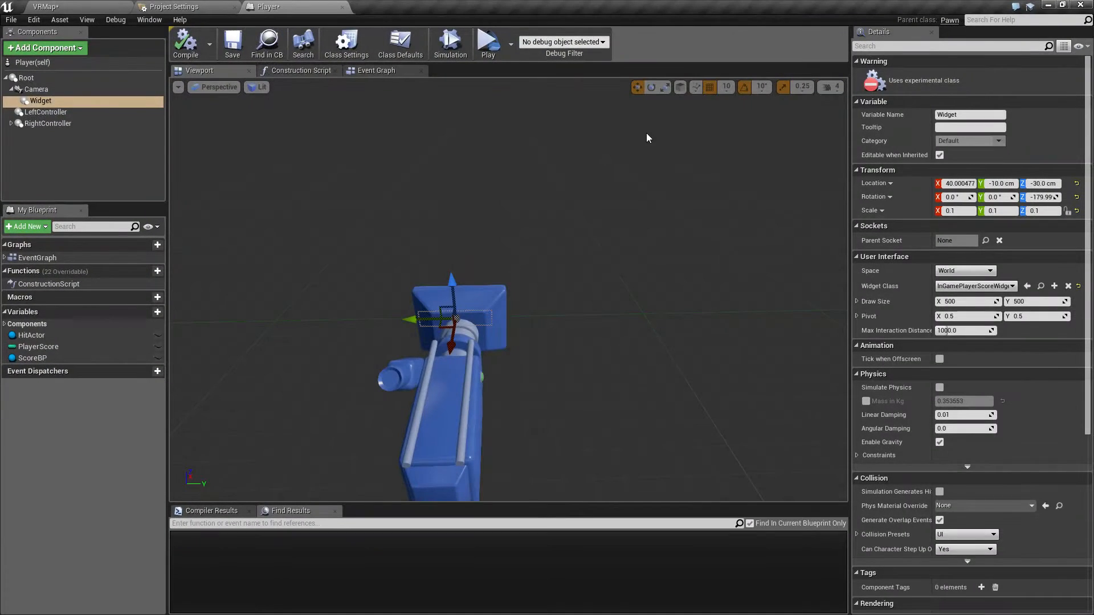
pyautogui.moveTo(40, 100)
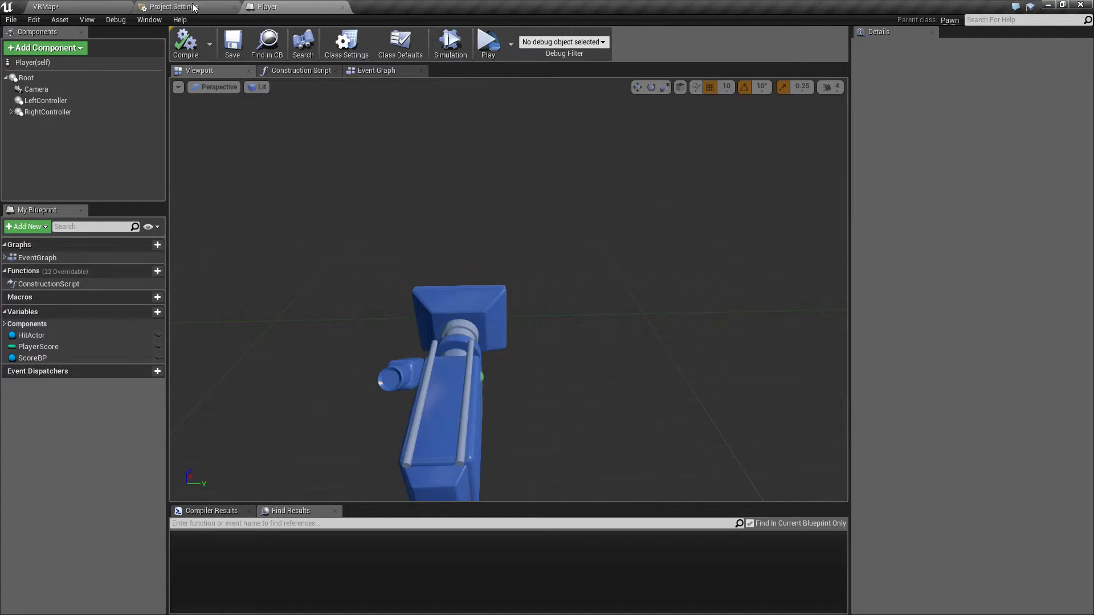
# Return to the VRMap level, select Cube5 and show the project's Materials folder.
pyautogui.click(46, 7)
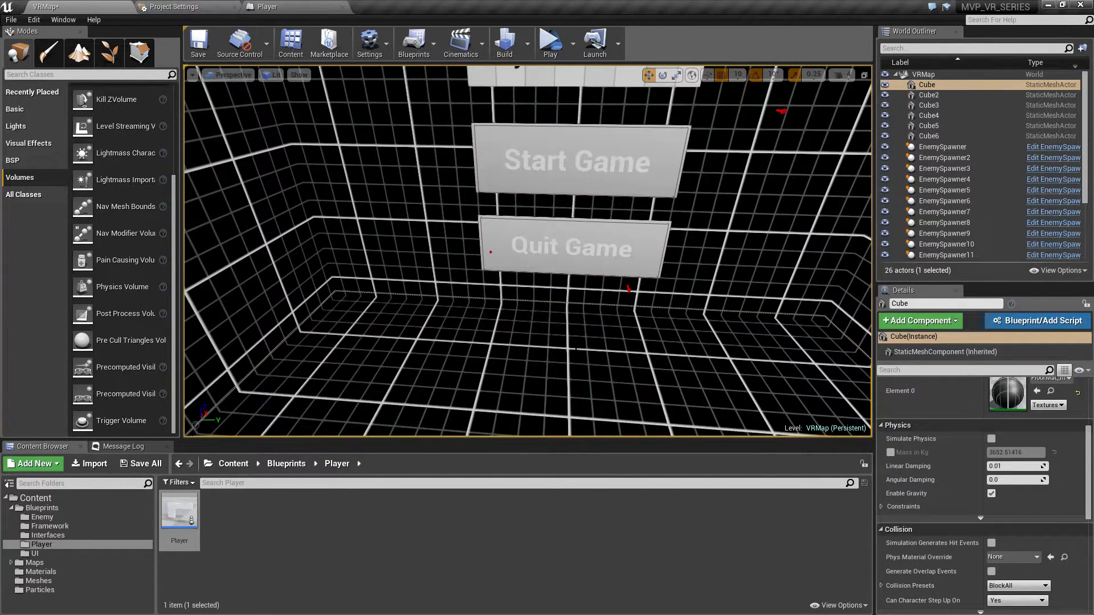
pyautogui.click(928, 95)
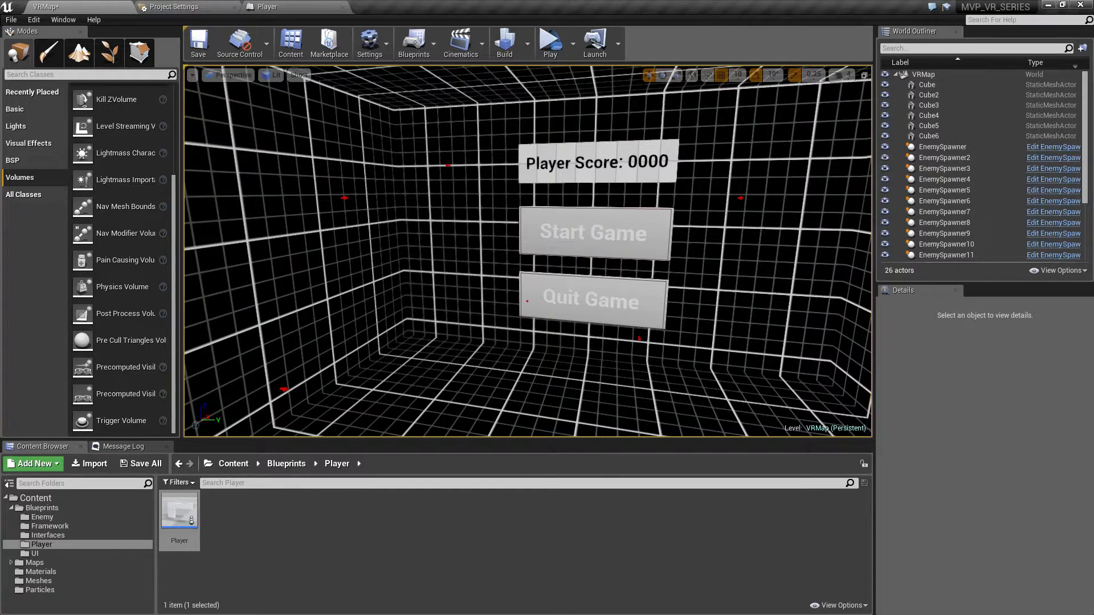
pyautogui.click(929, 125)
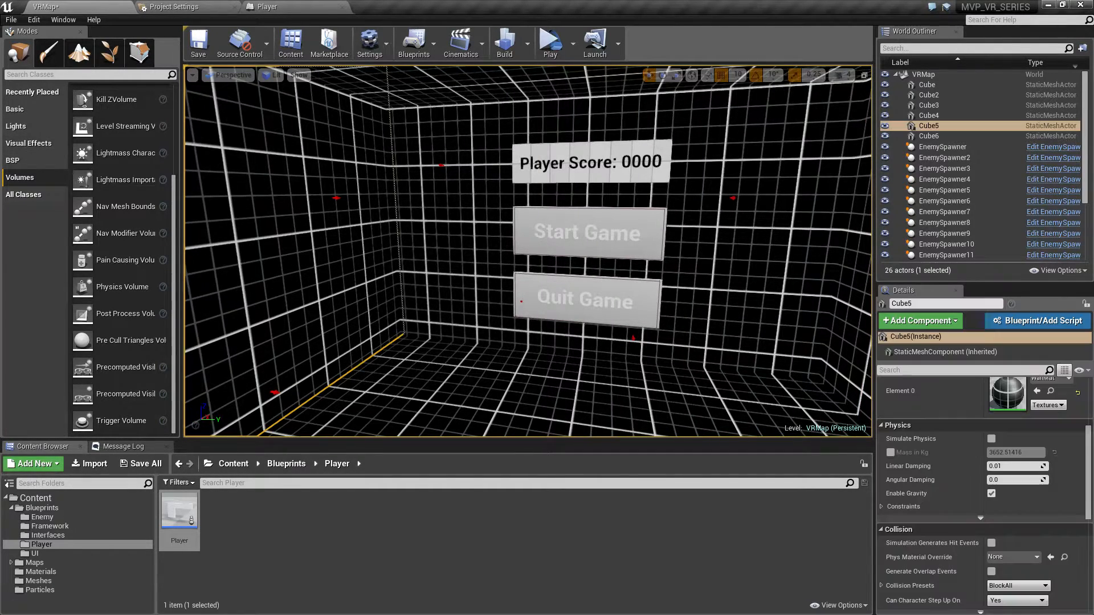
pyautogui.click(41, 571)
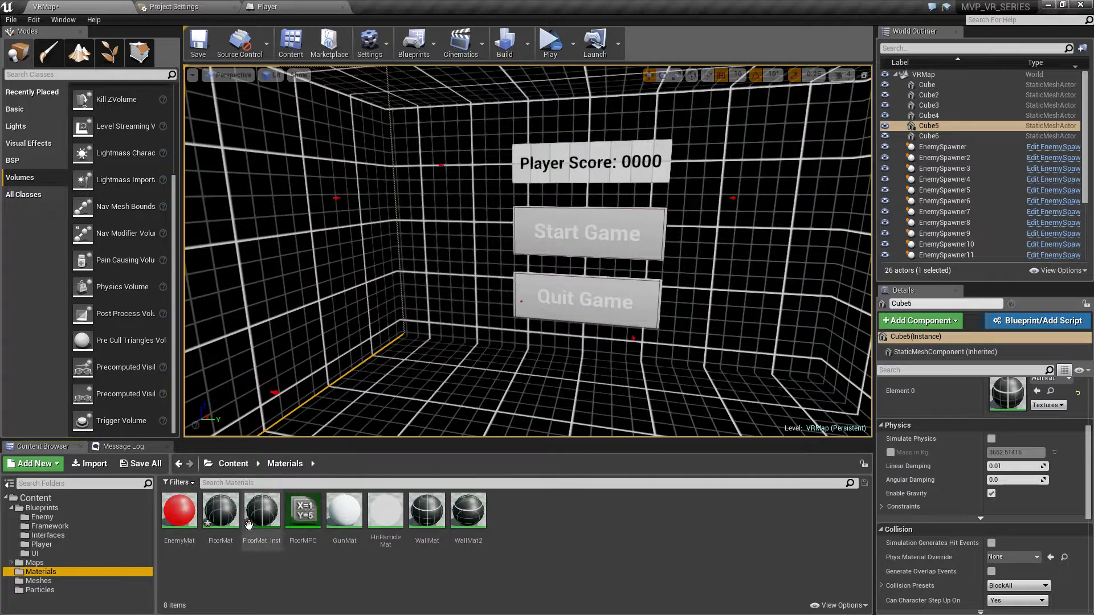
# Rewire WallMat's texture from Emissive to Base Color and save the material.
pyautogui.doubleClick(220, 509)
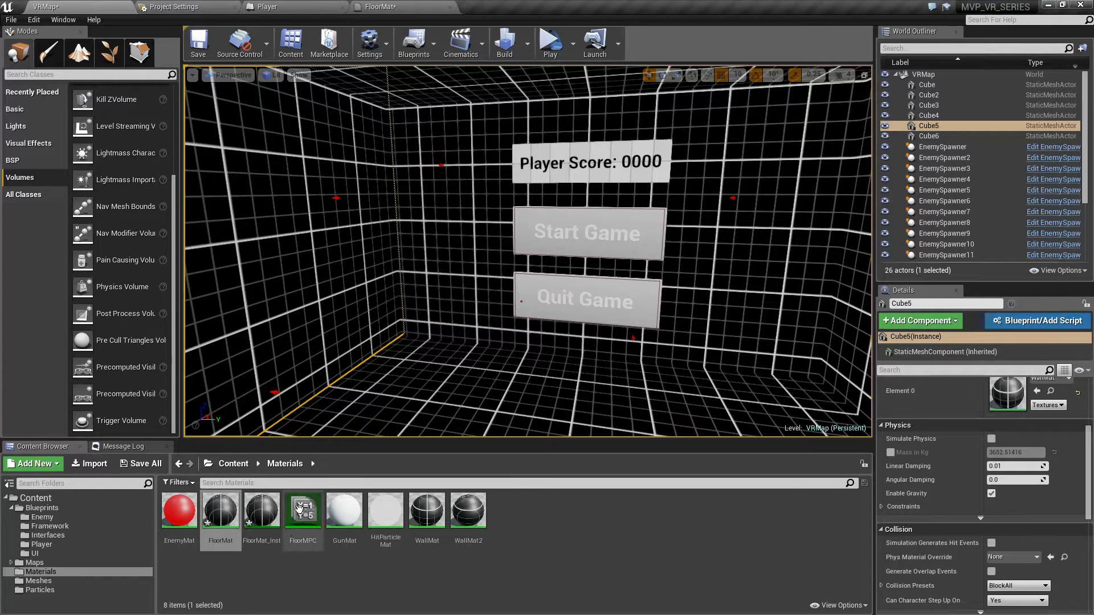
pyautogui.click(426, 511)
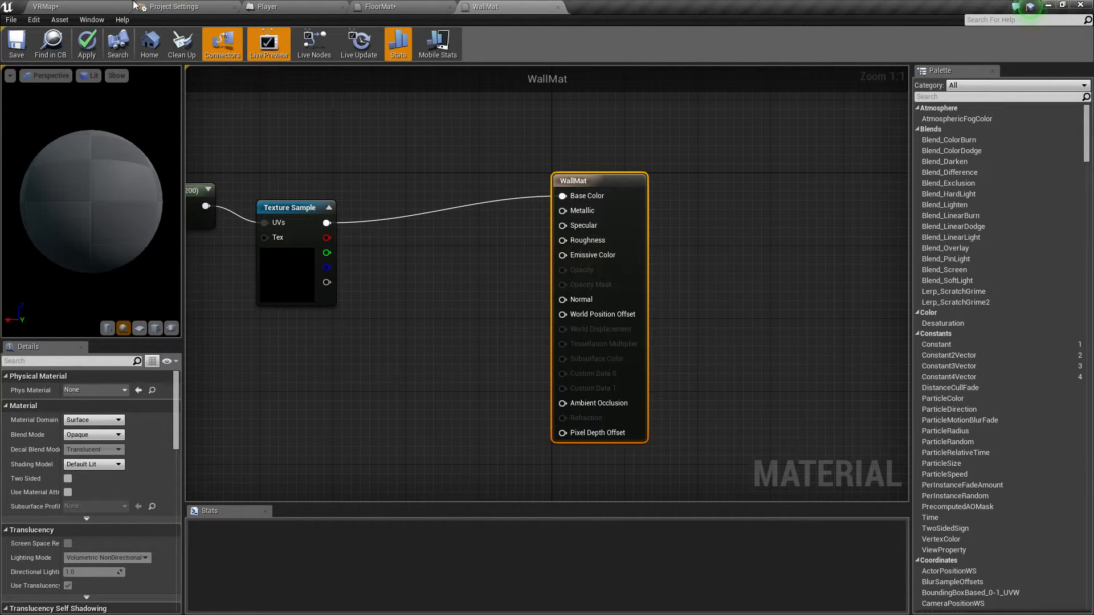
pyautogui.click(15, 43)
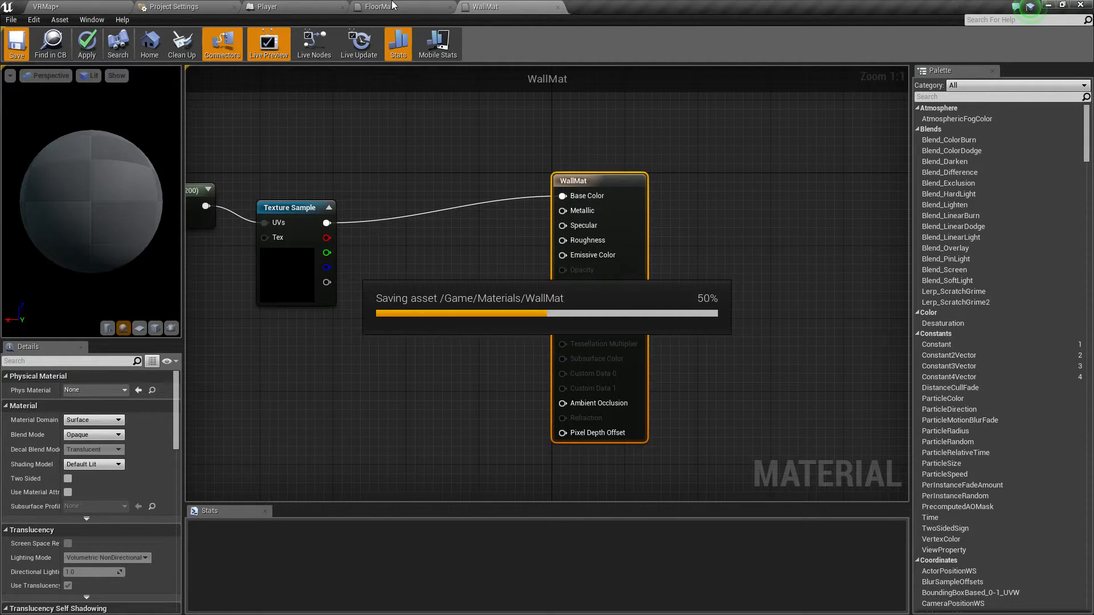
pyautogui.click(16, 43)
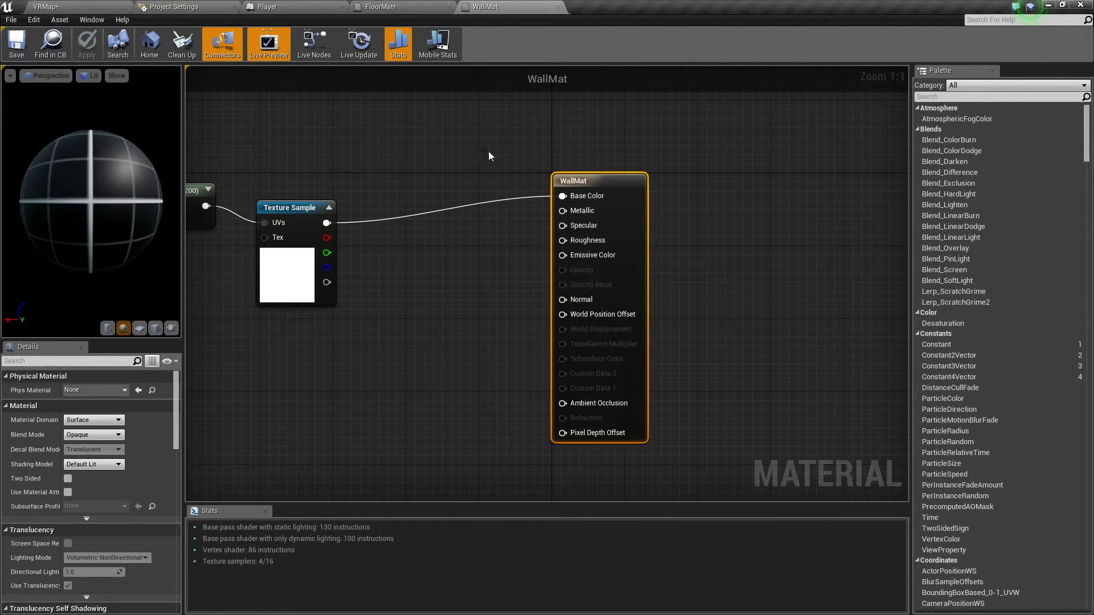
# Save FloorMat with its texture on Base Color and return to the VRMap level.
pyautogui.click(381, 7)
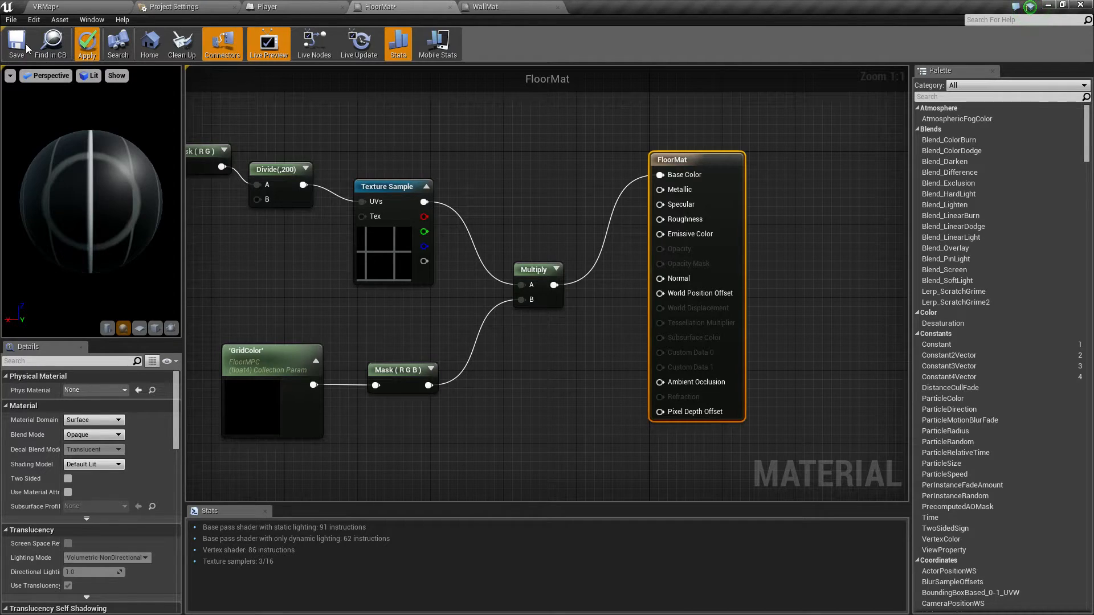
pyautogui.click(593, 7)
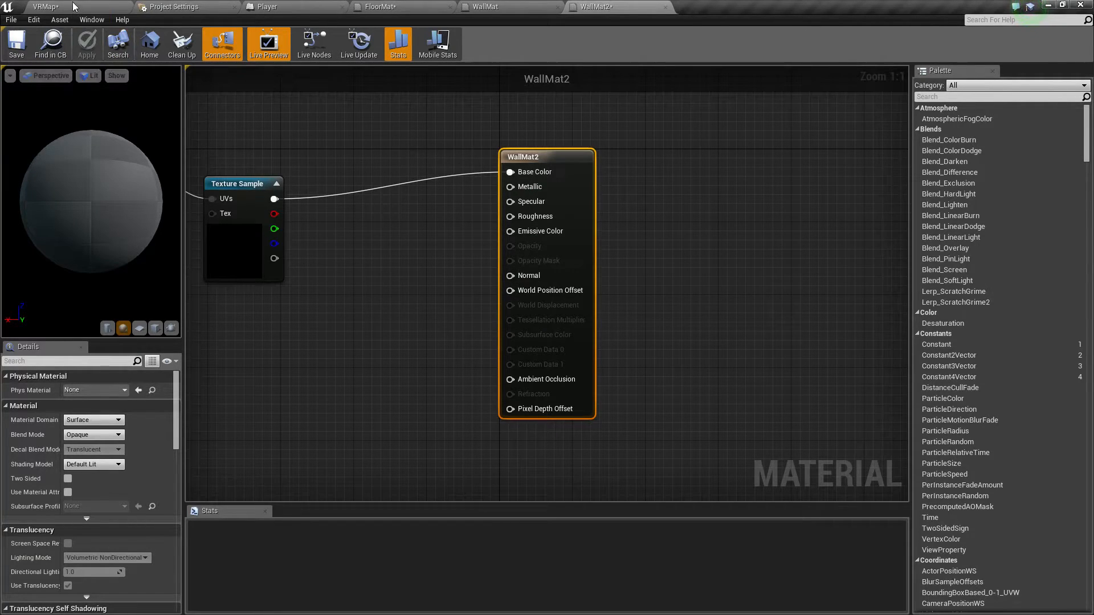
pyautogui.click(46, 7)
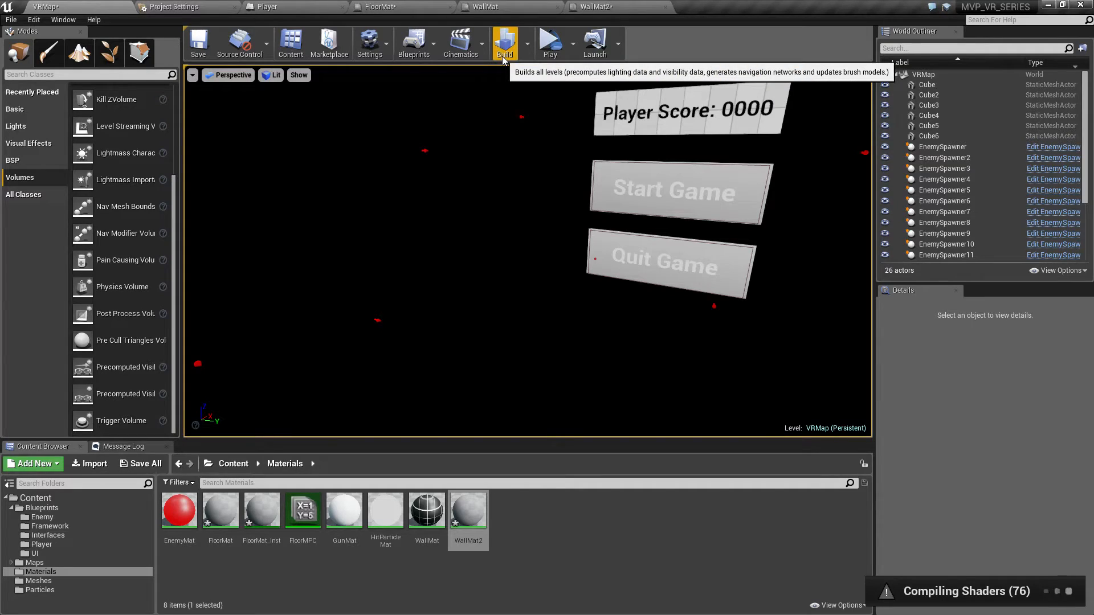
# Build the level's lighting, then launch the VR map as a standalone game preview.
pyautogui.click(505, 42)
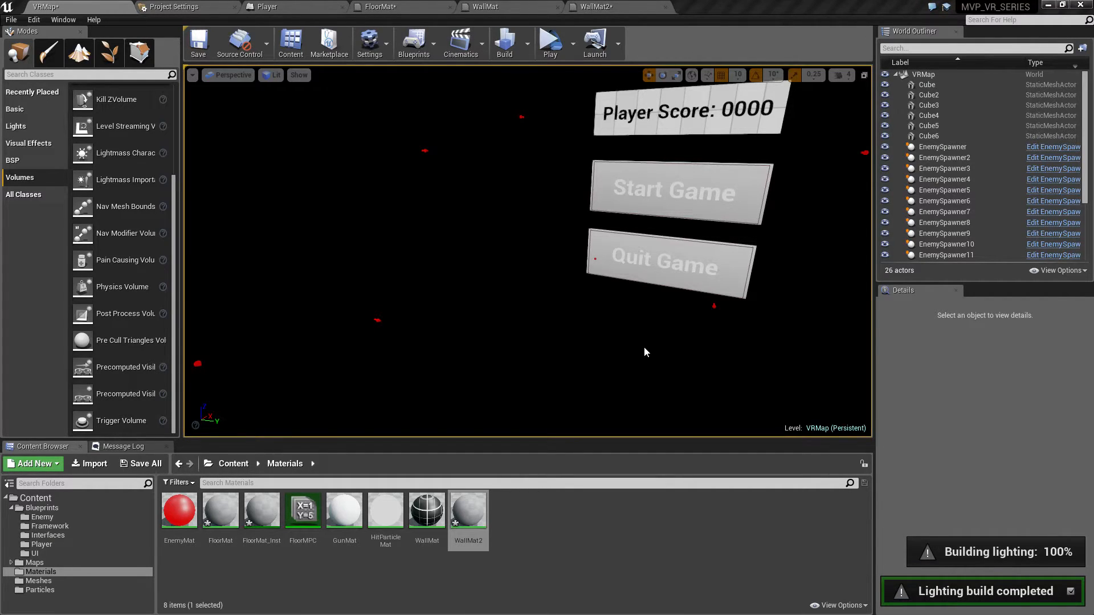
pyautogui.moveTo(649, 339)
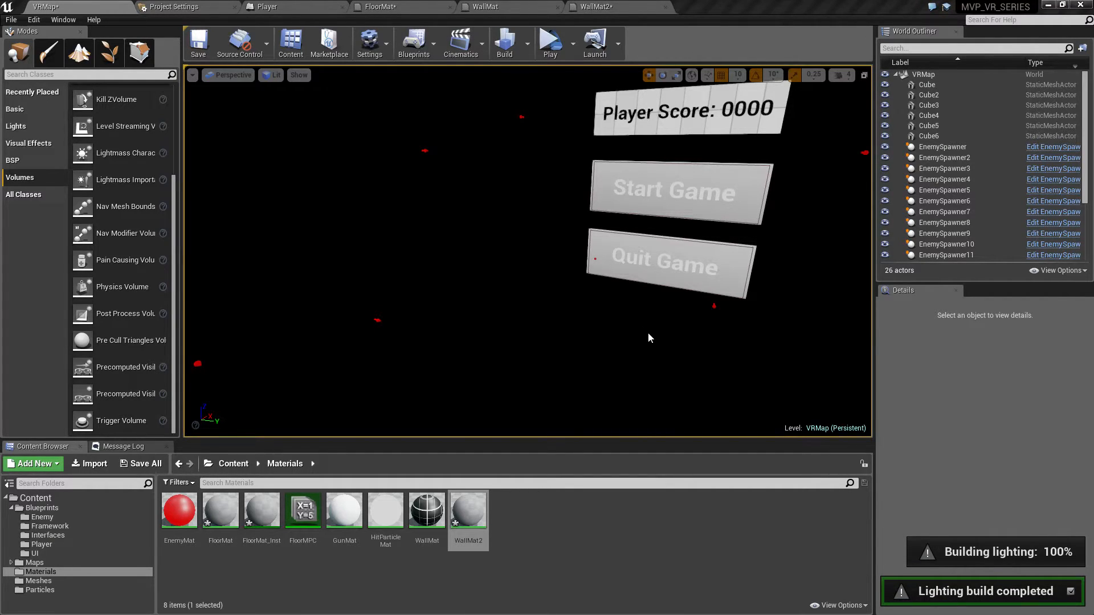
pyautogui.click(928, 85)
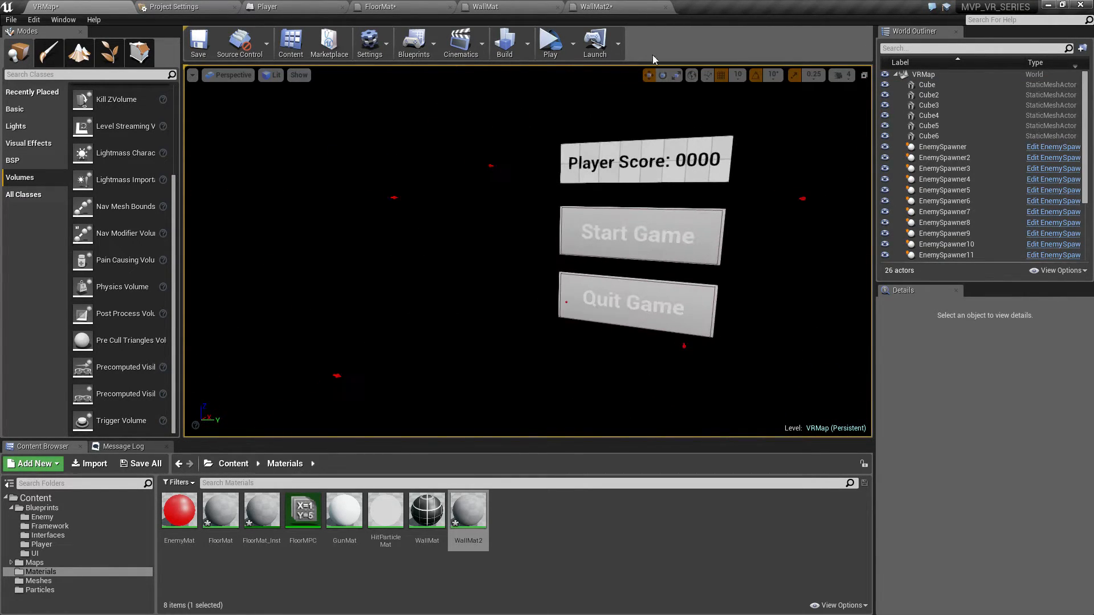
pyautogui.click(550, 39)
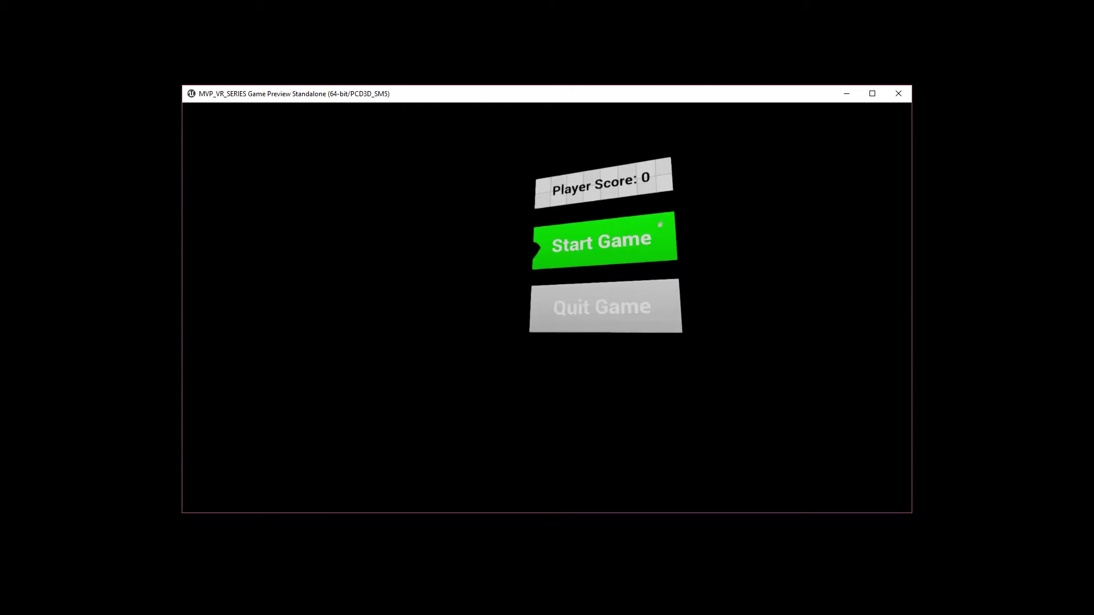
# Start the game in the preview, score 1 point, then close the preview window.
pyautogui.click(602, 241)
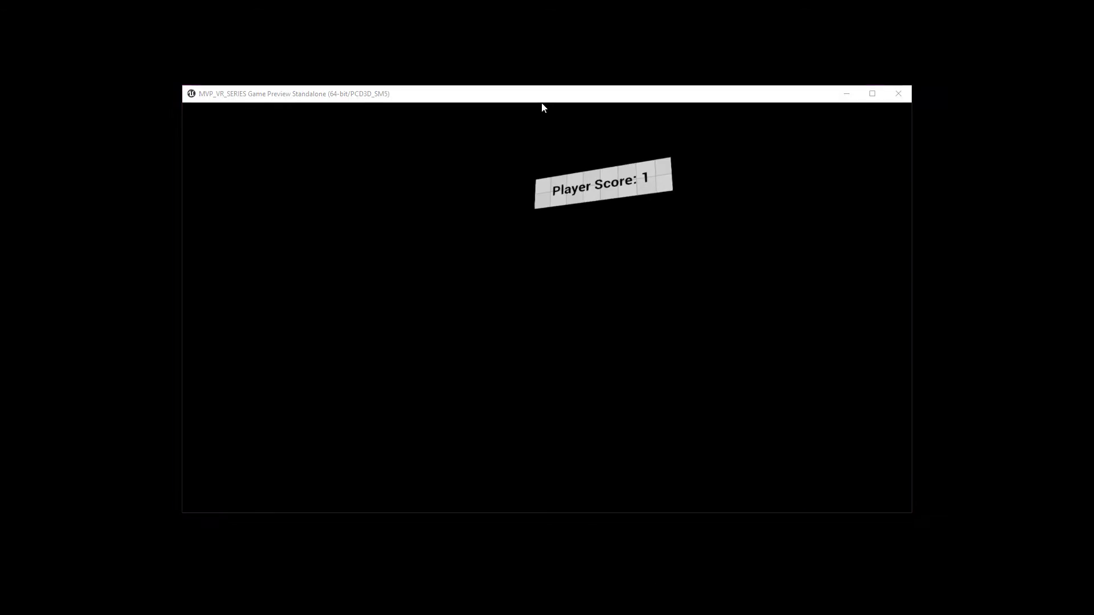
pyautogui.click(898, 92)
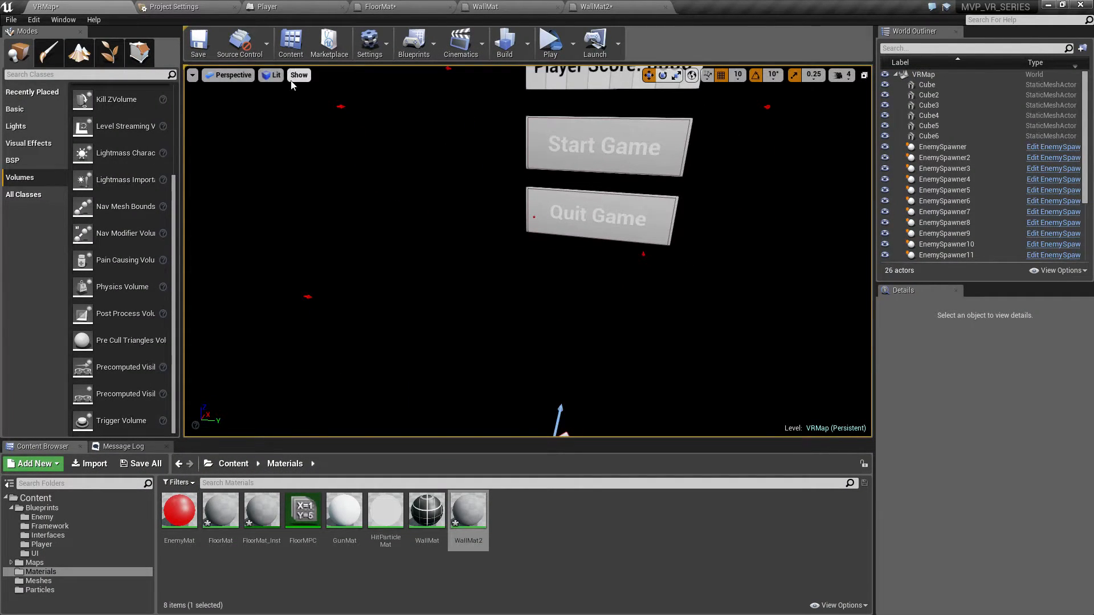
# In Unlit view, place four static point lights (intensity 5000, radius 1000), then return to Lit.
pyautogui.click(271, 75)
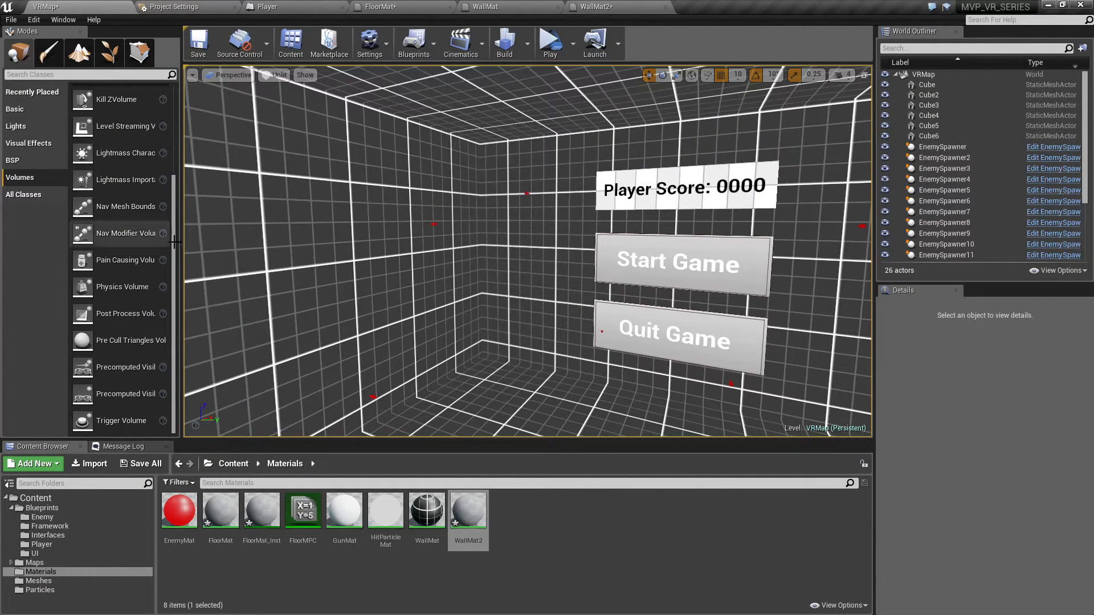
pyautogui.click(15, 126)
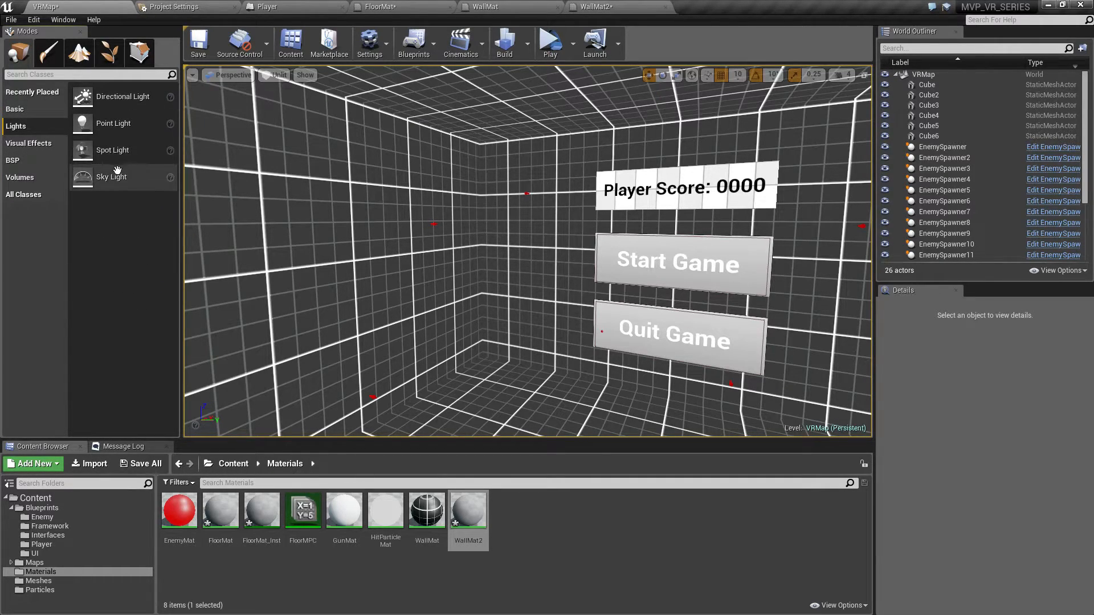
pyautogui.moveTo(112, 123)
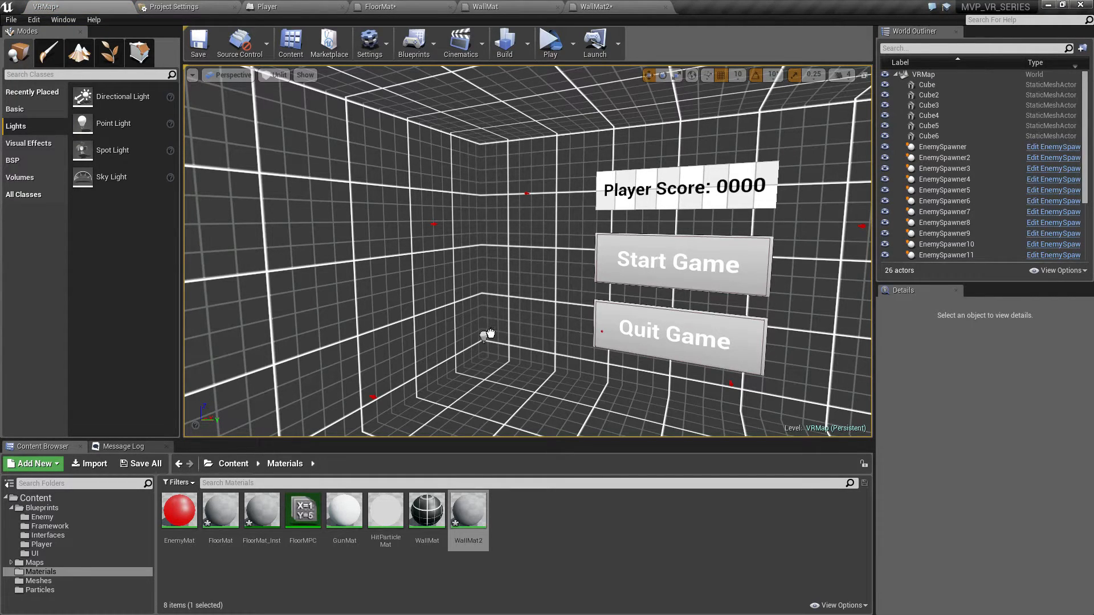
pyautogui.click(489, 341)
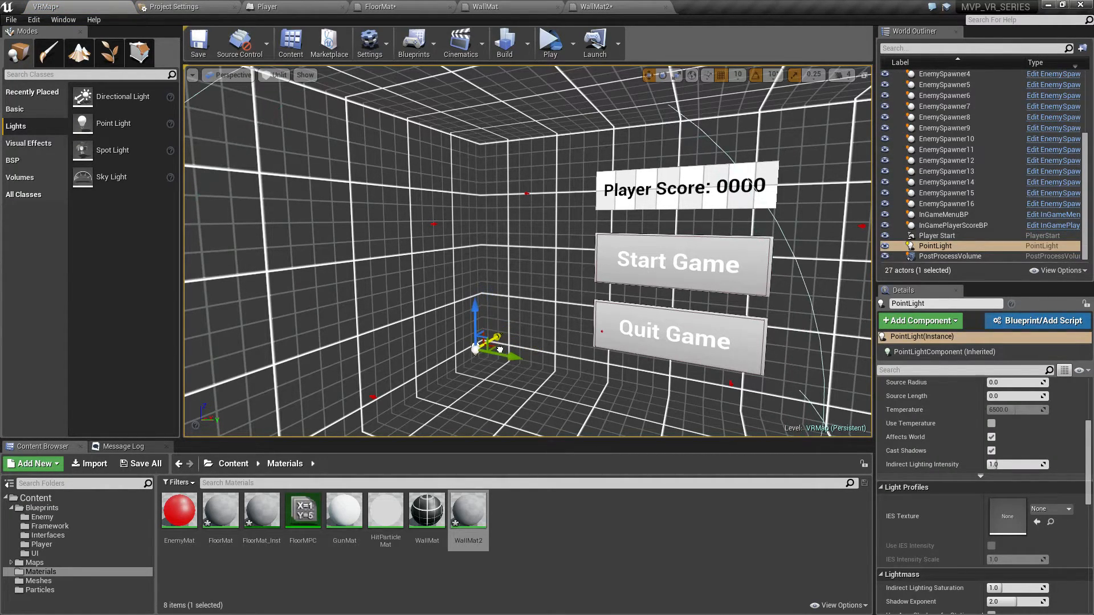
pyautogui.click(271, 76)
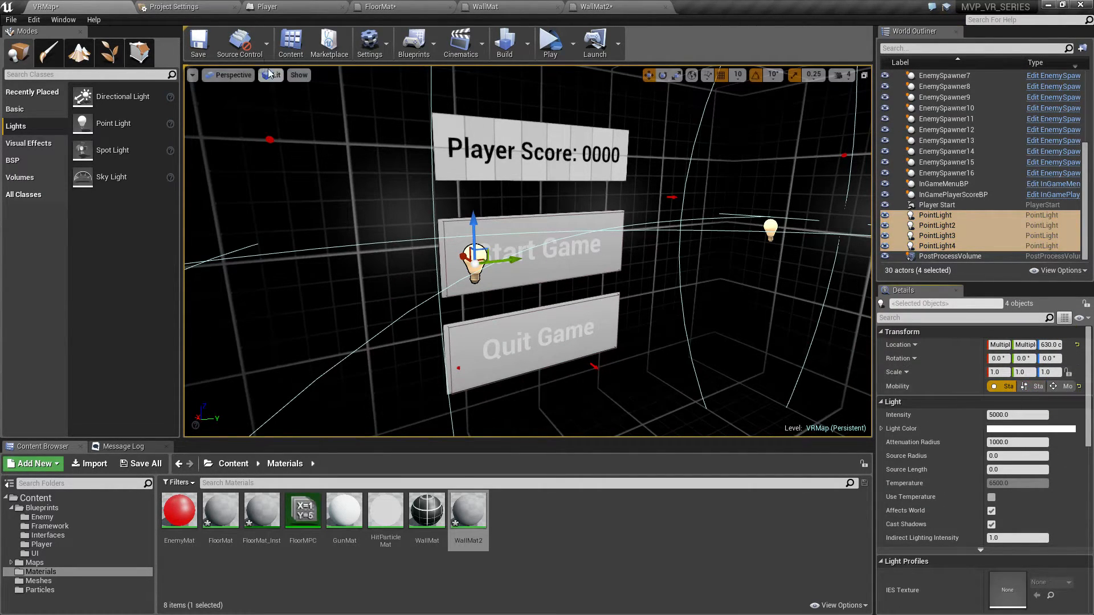
pyautogui.moveTo(504, 42)
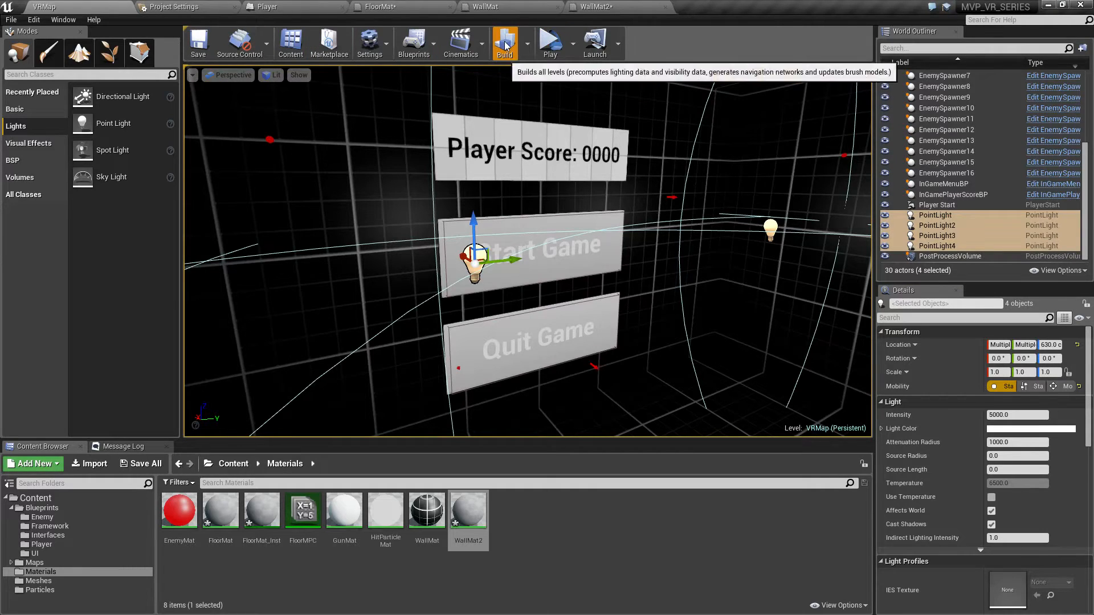
# Rebuild the level with the new point lights and start a VR Preview of the map.
pyautogui.click(505, 42)
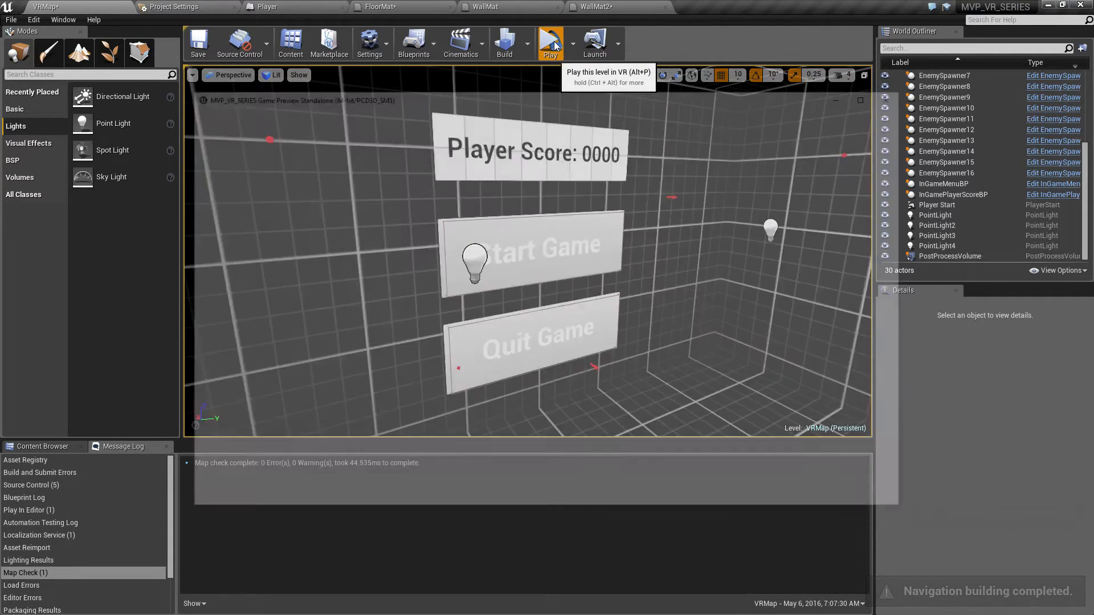
pyautogui.click(549, 43)
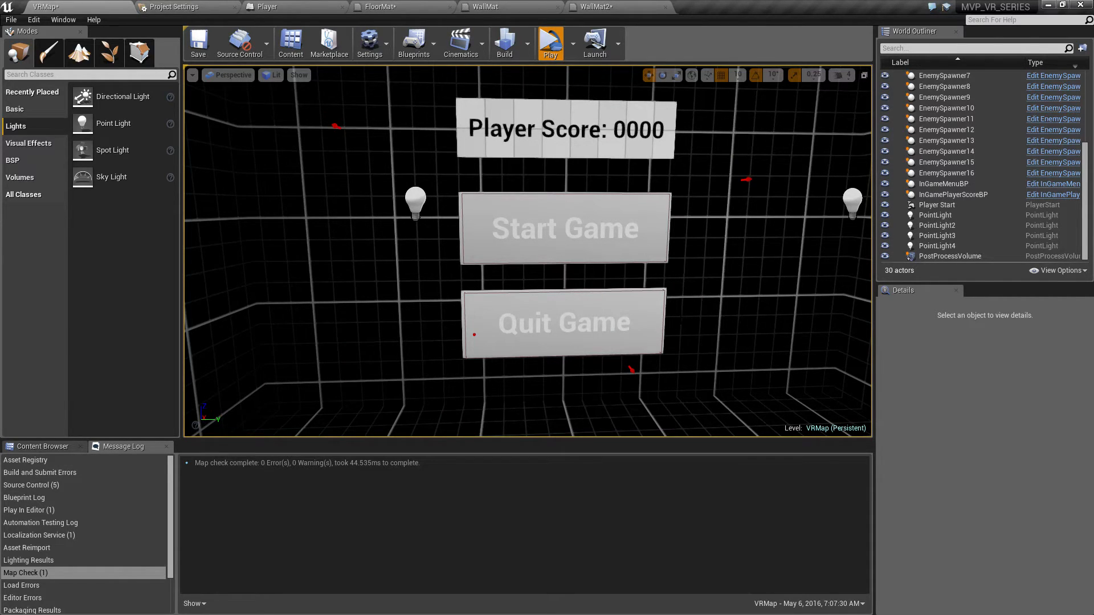
pyautogui.moveTo(107, 53)
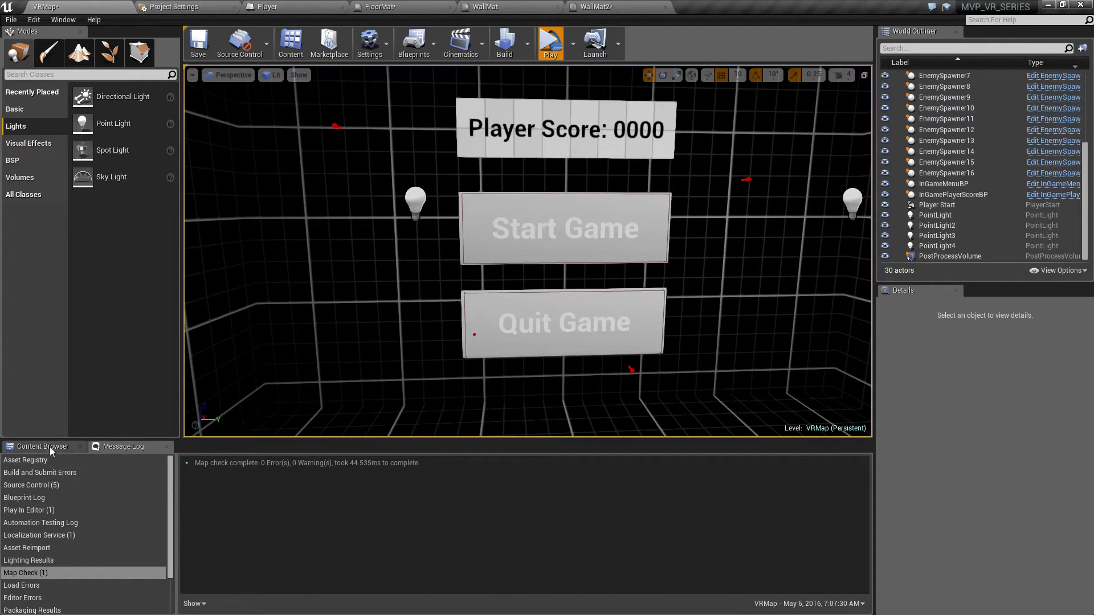
# Browse the Particles, UI and Player blueprint, and Maps folders in the Content Browser.
pyautogui.click(41, 447)
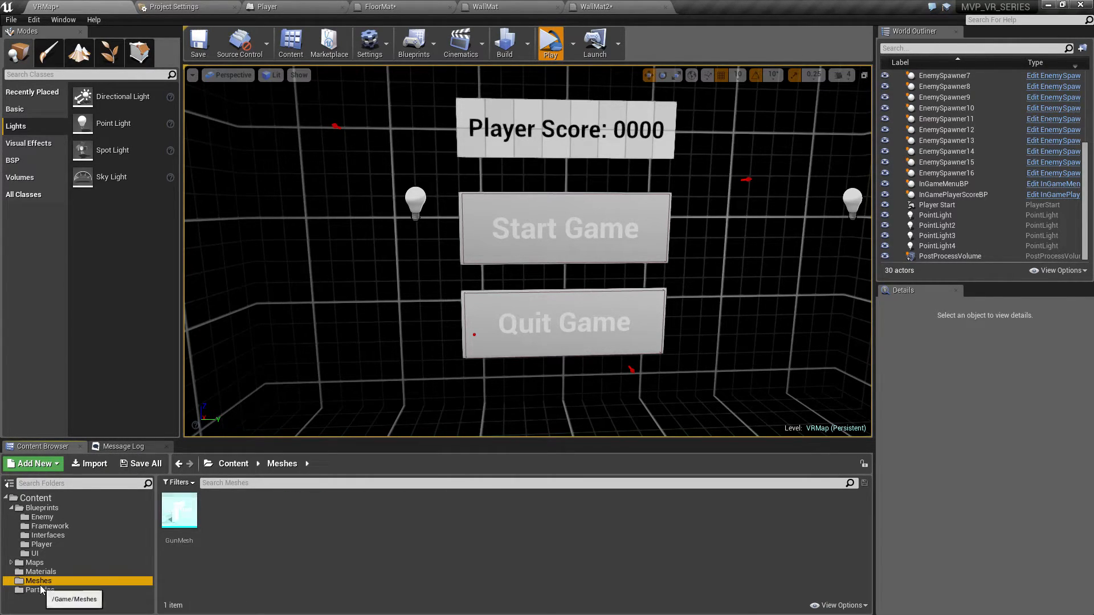
pyautogui.click(33, 554)
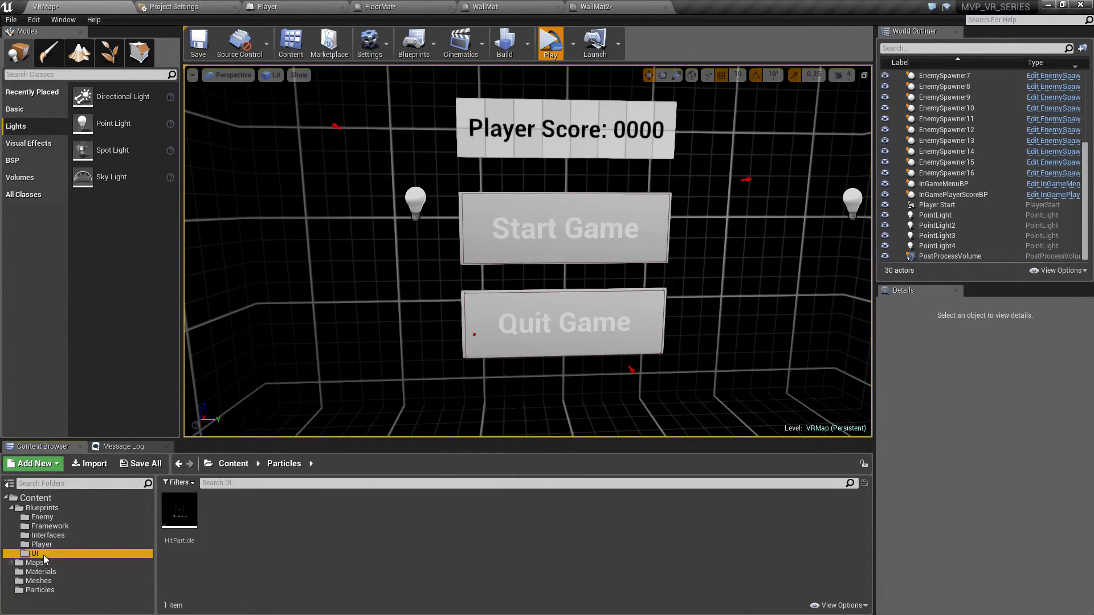
pyautogui.click(34, 553)
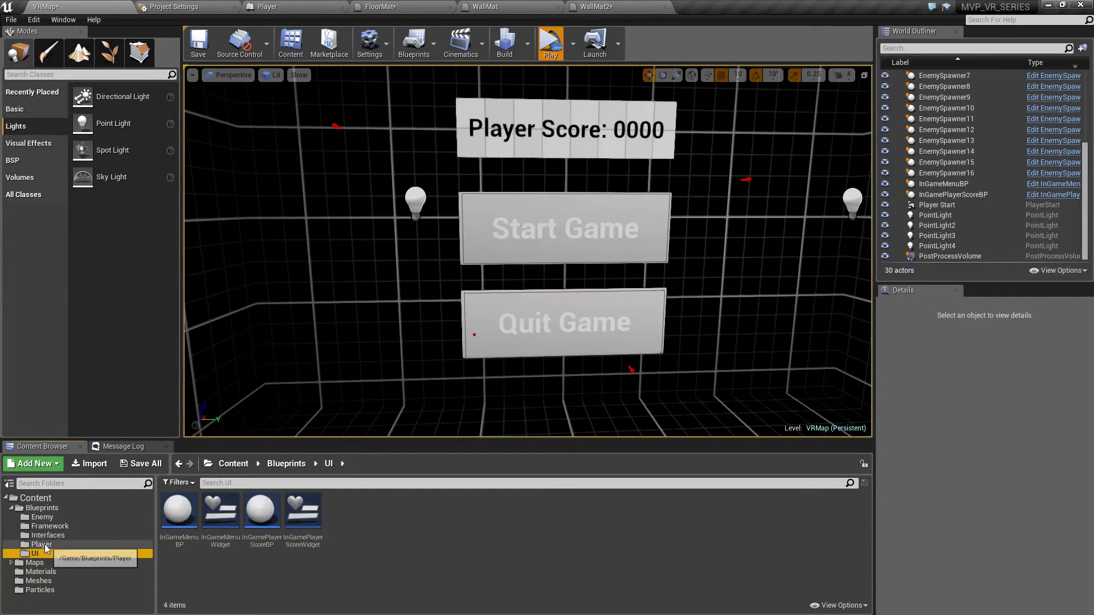
pyautogui.click(42, 544)
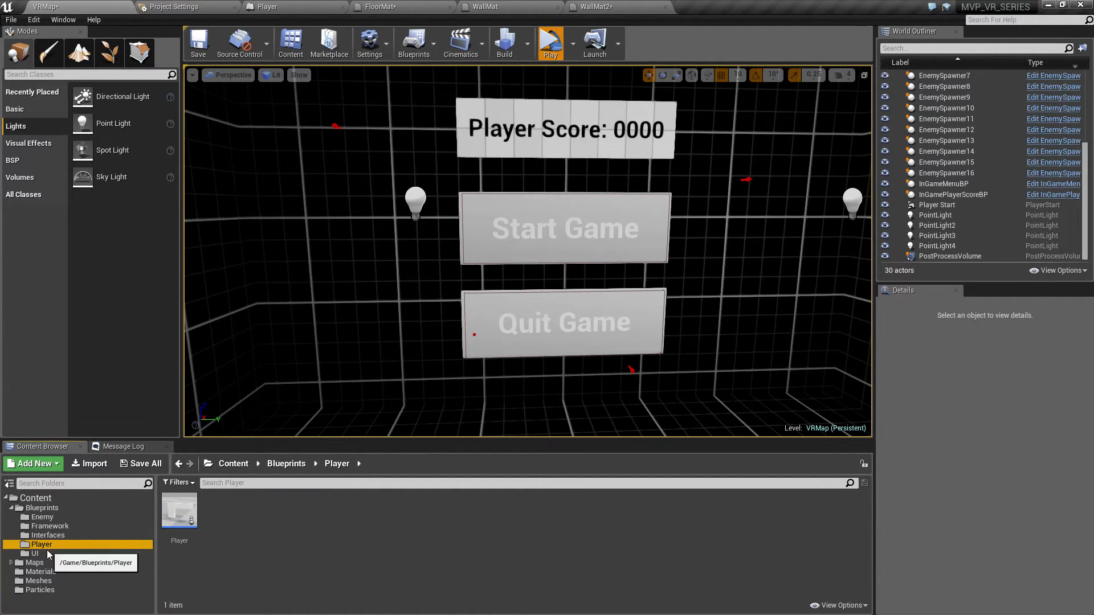
pyautogui.click(36, 561)
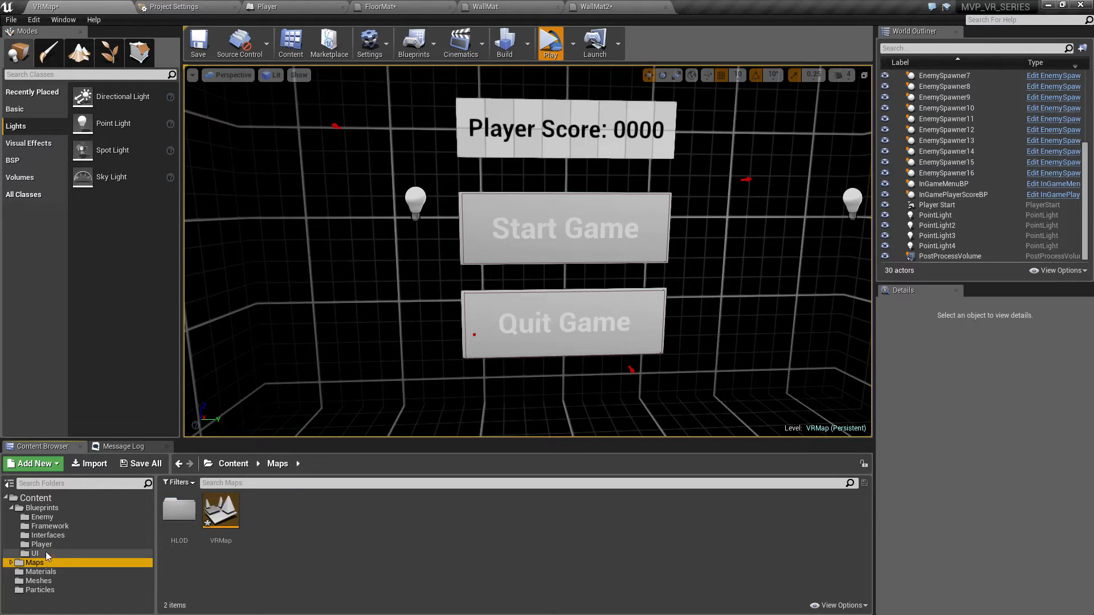
pyautogui.click(40, 590)
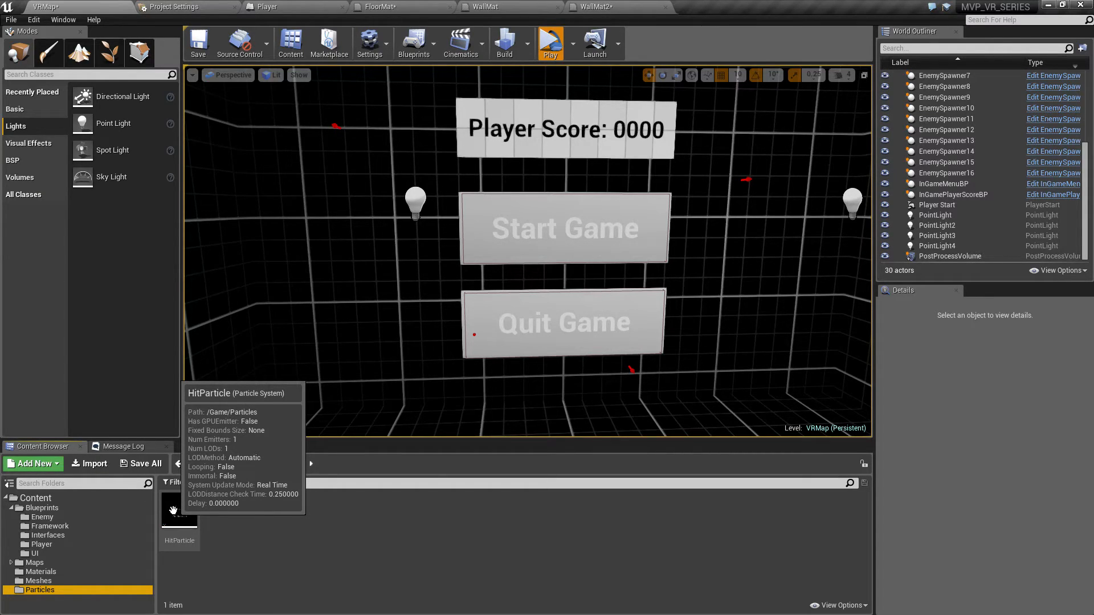
pyautogui.moveTo(135, 581)
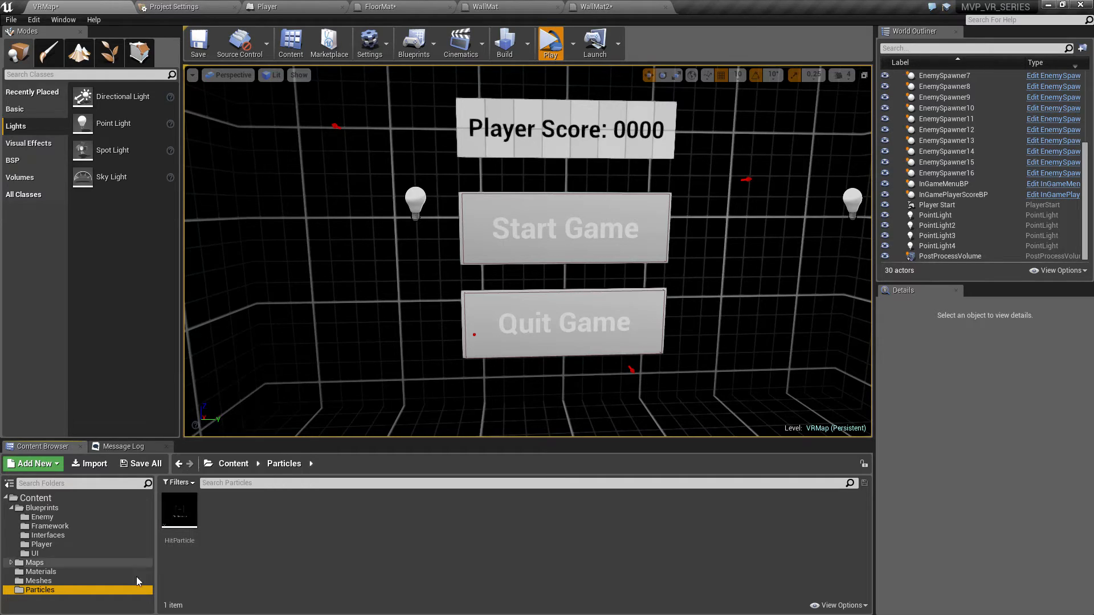
# Browse the Enemy and Framework blueprint folders, ending on the Materials folder's eight materials.
pyautogui.click(51, 525)
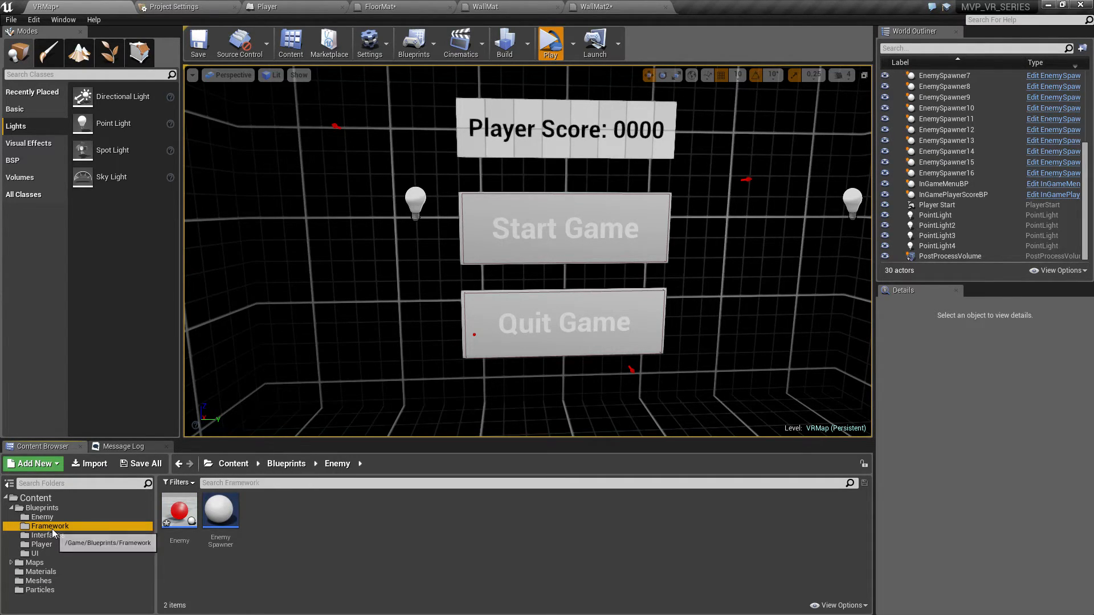
pyautogui.click(49, 526)
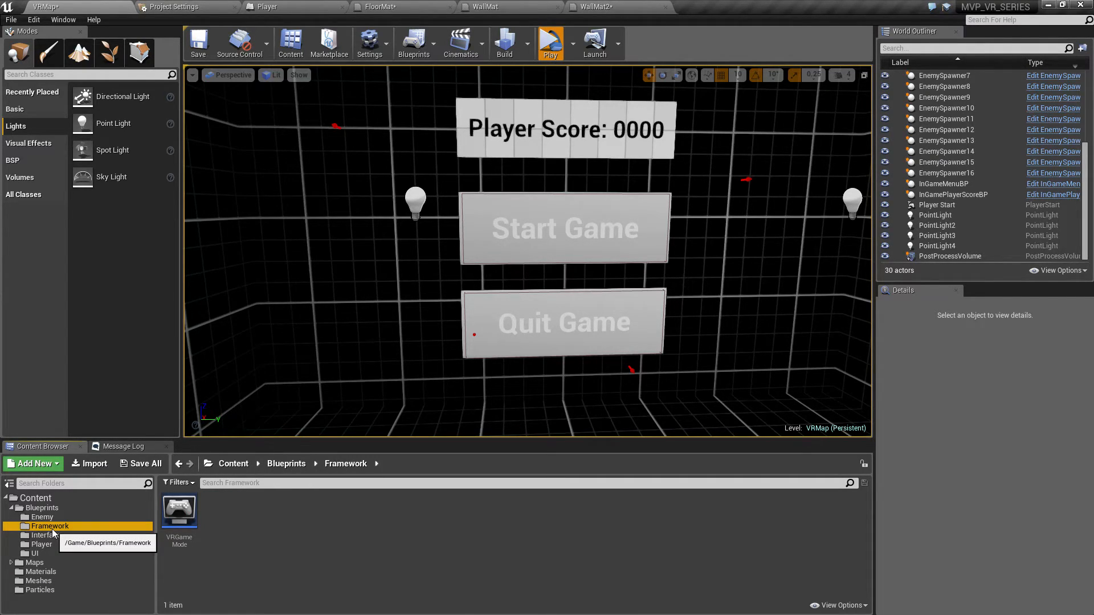
pyautogui.click(45, 508)
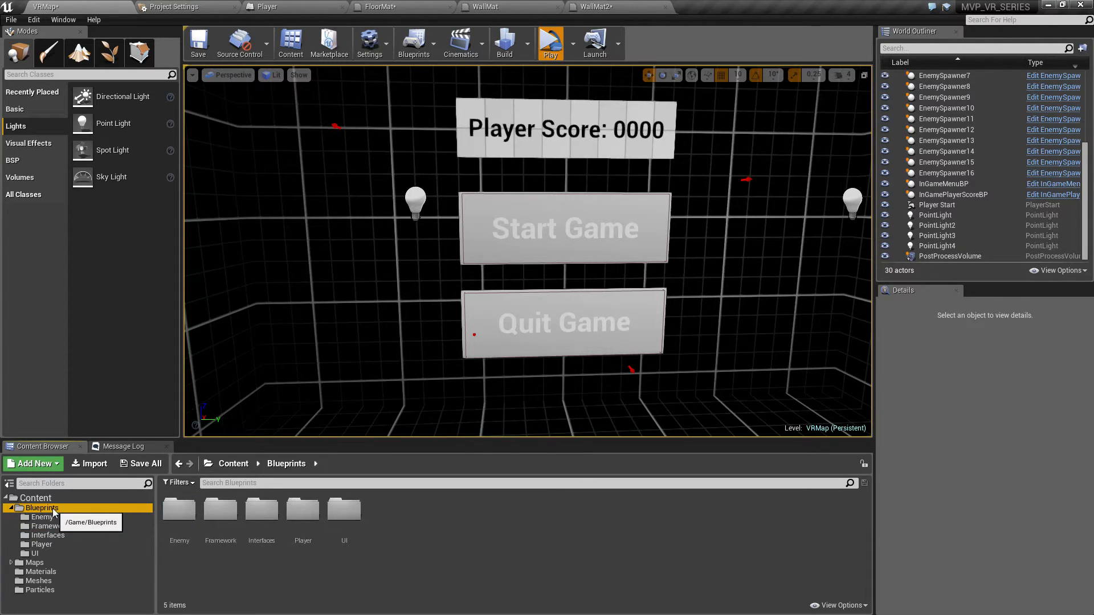
pyautogui.click(33, 562)
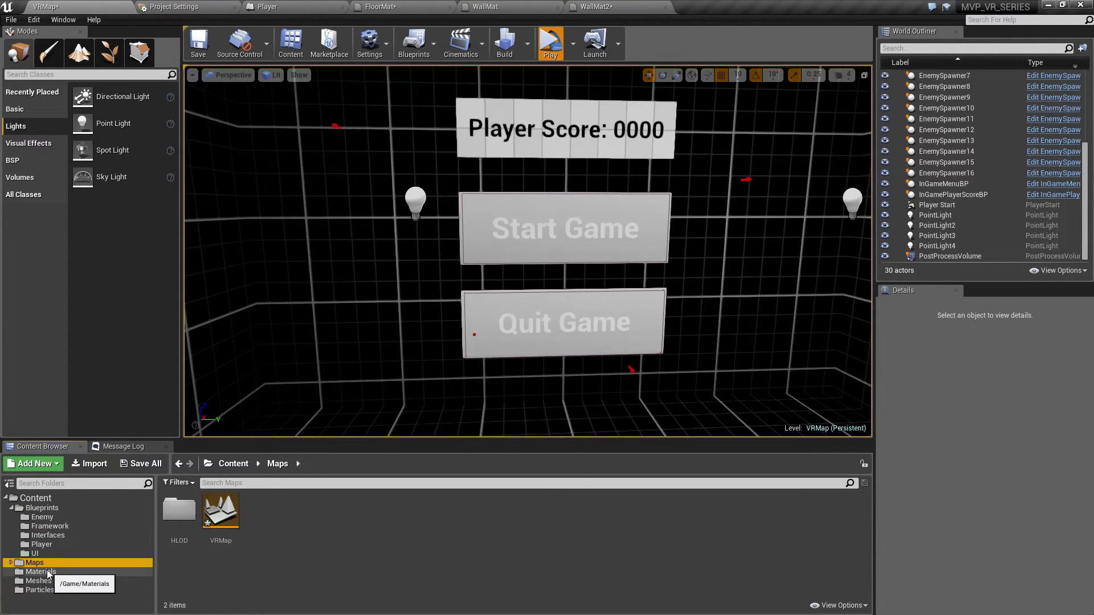
pyautogui.click(40, 571)
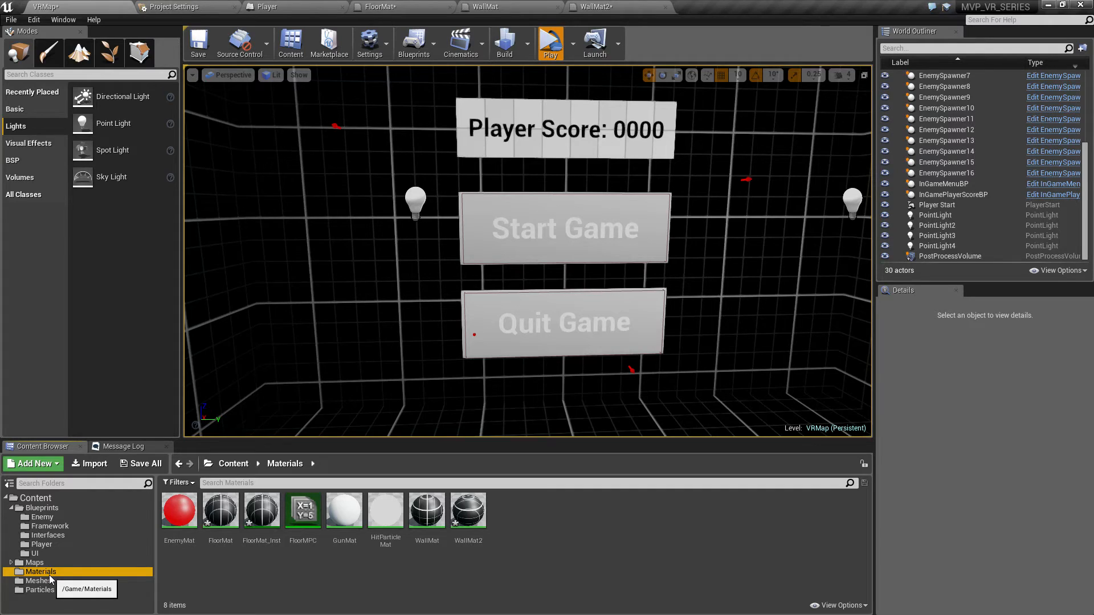